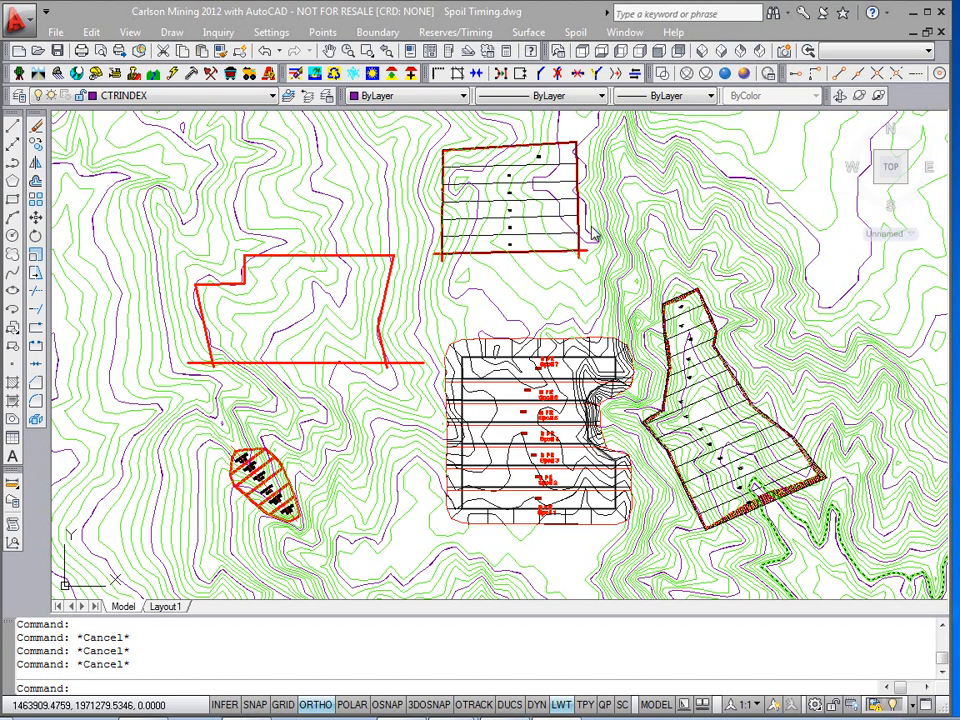
{"action": "mouse_move", "coordinate": [576, 32]}
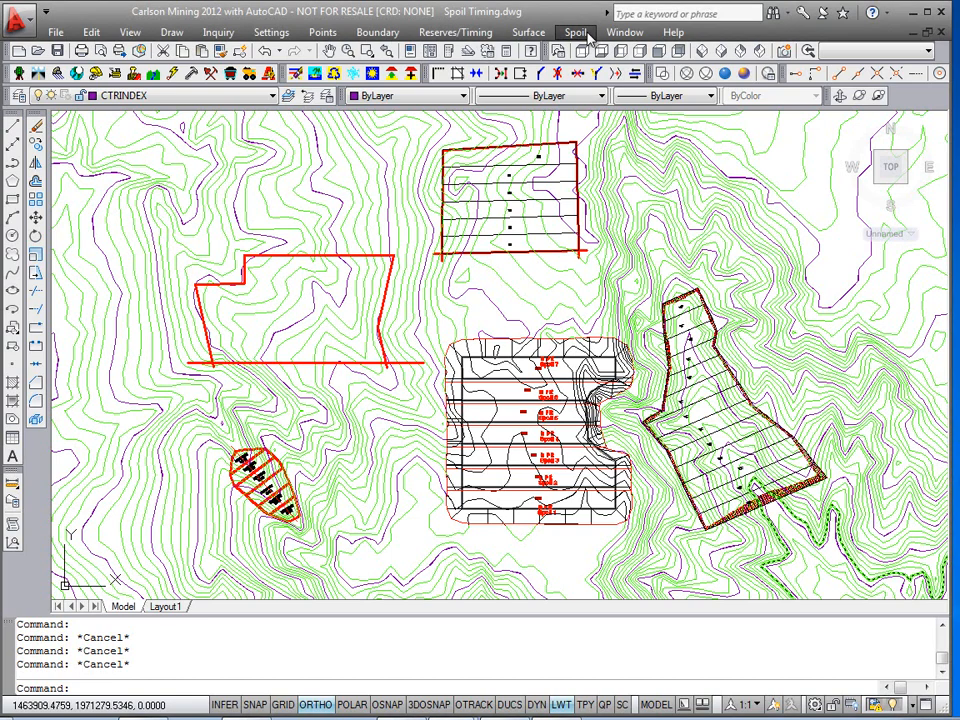
- Browse the Spoil and Reserve/Timing menus, returning to the Spoil commands
{"action": "left_click", "coordinate": [576, 32]}
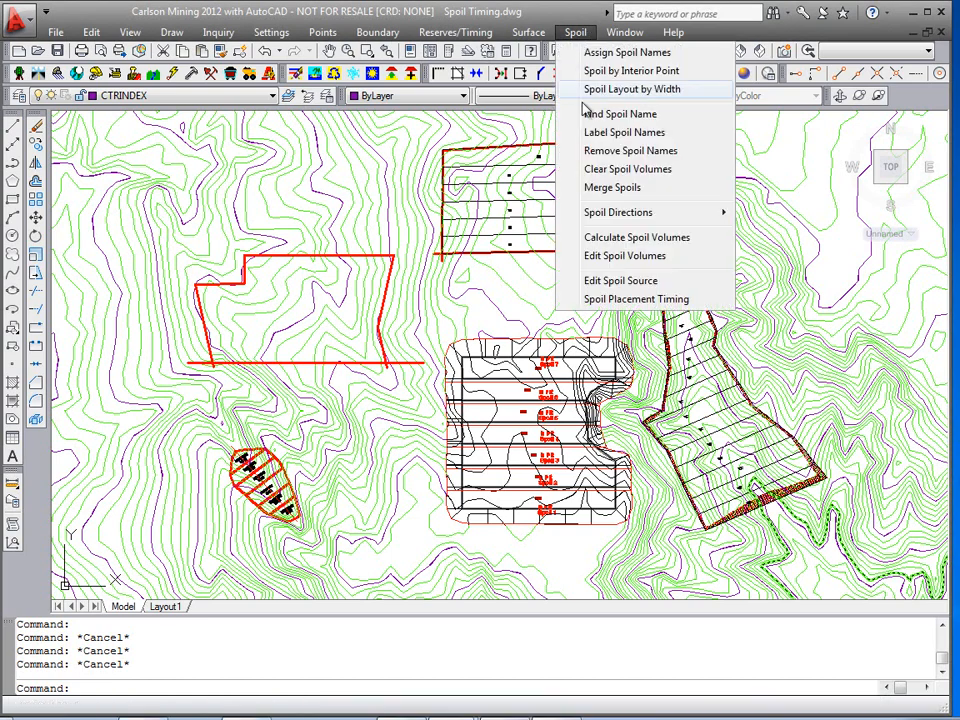
{"action": "mouse_move", "coordinate": [636, 300]}
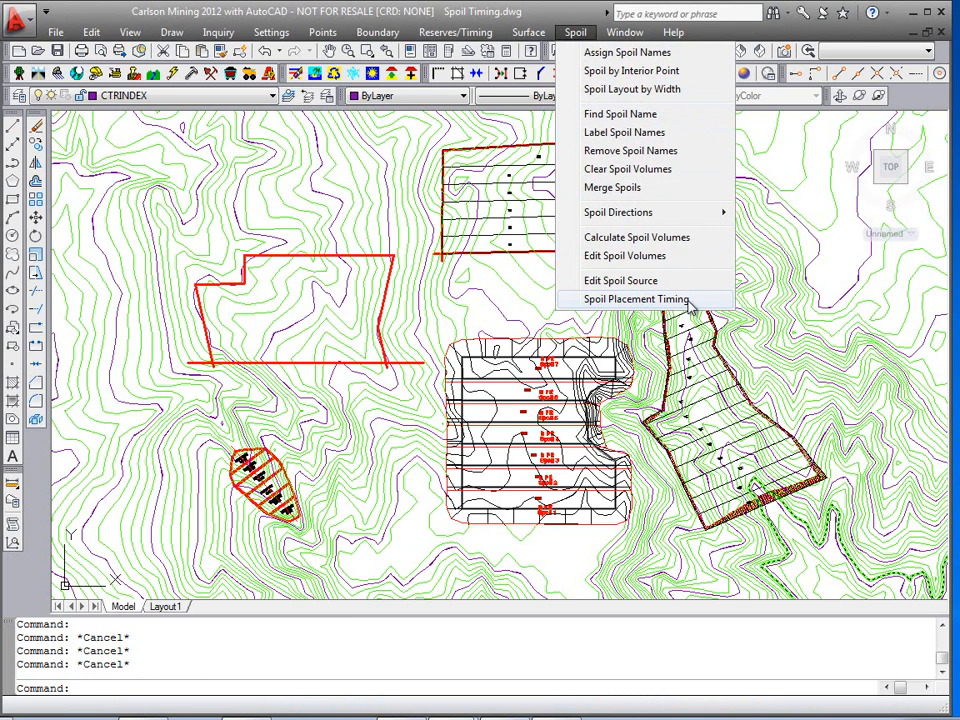
{"action": "left_click", "coordinate": [456, 32]}
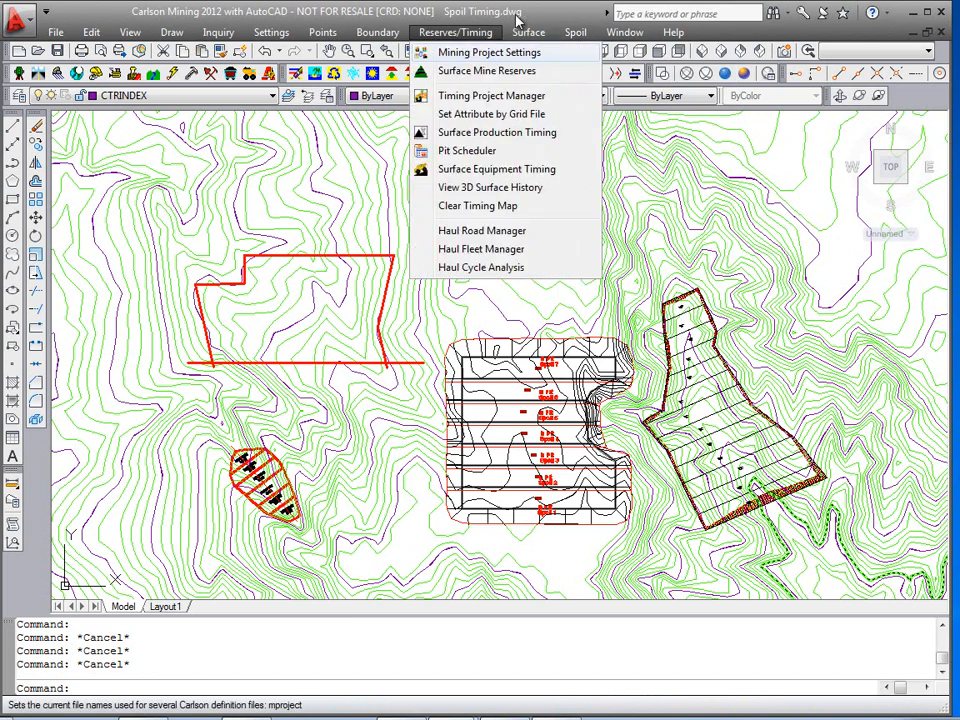
{"action": "left_click", "coordinate": [576, 32]}
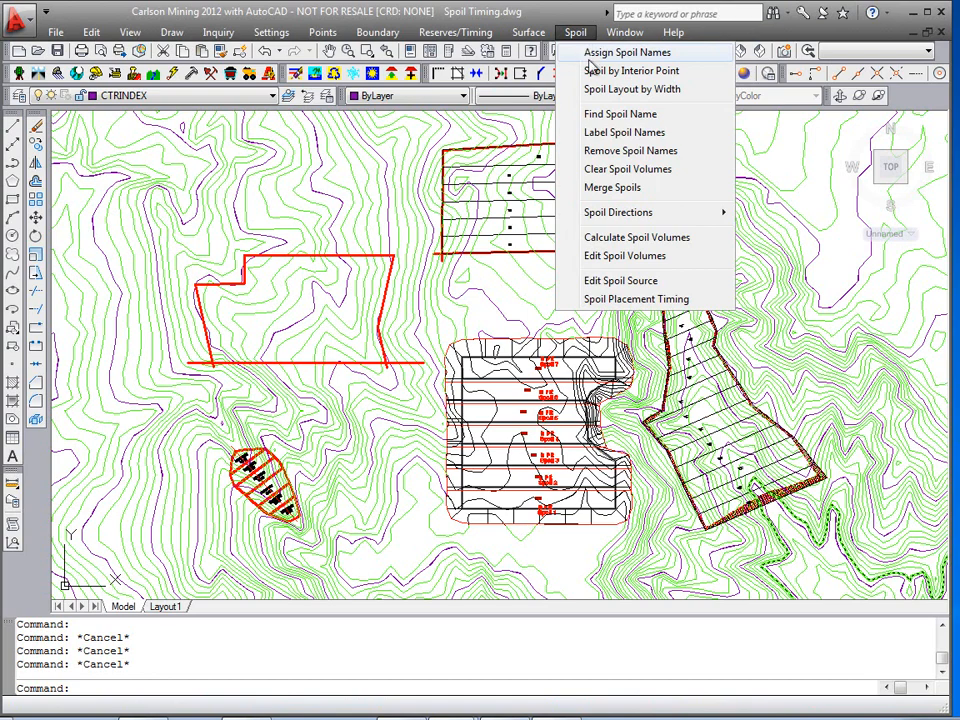
{"action": "mouse_move", "coordinate": [624, 256]}
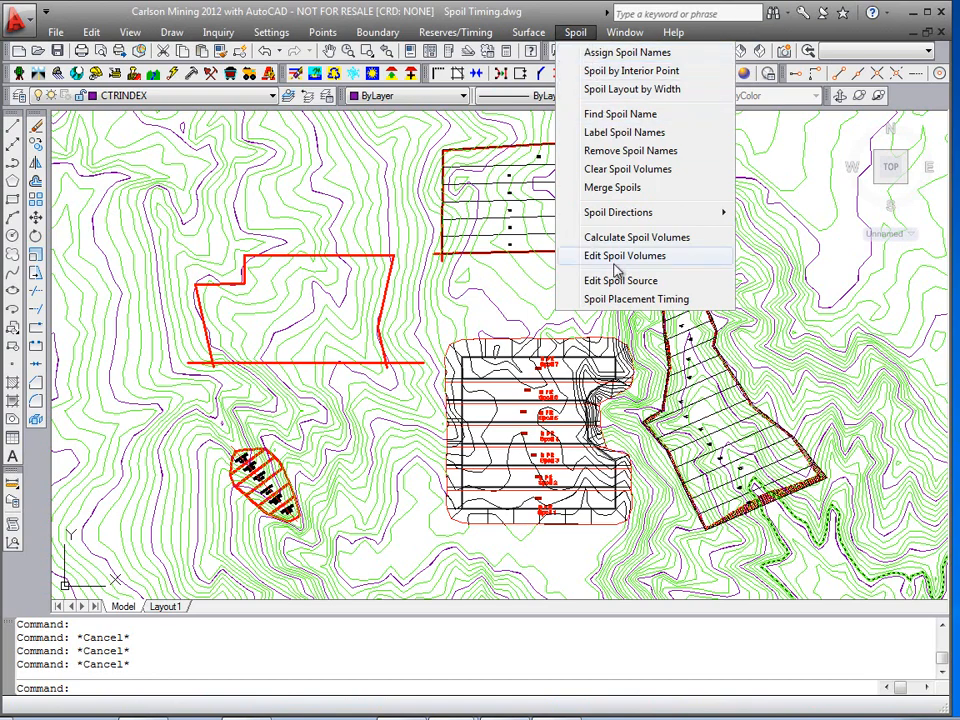
{"action": "mouse_move", "coordinate": [518, 292]}
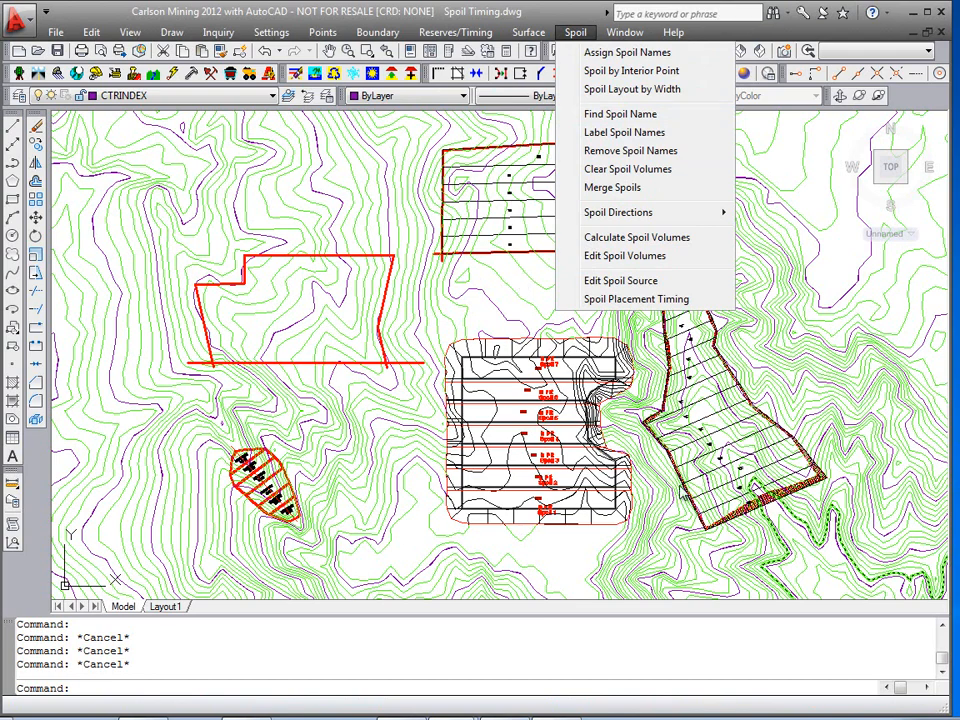
{"action": "mouse_move", "coordinate": [628, 52]}
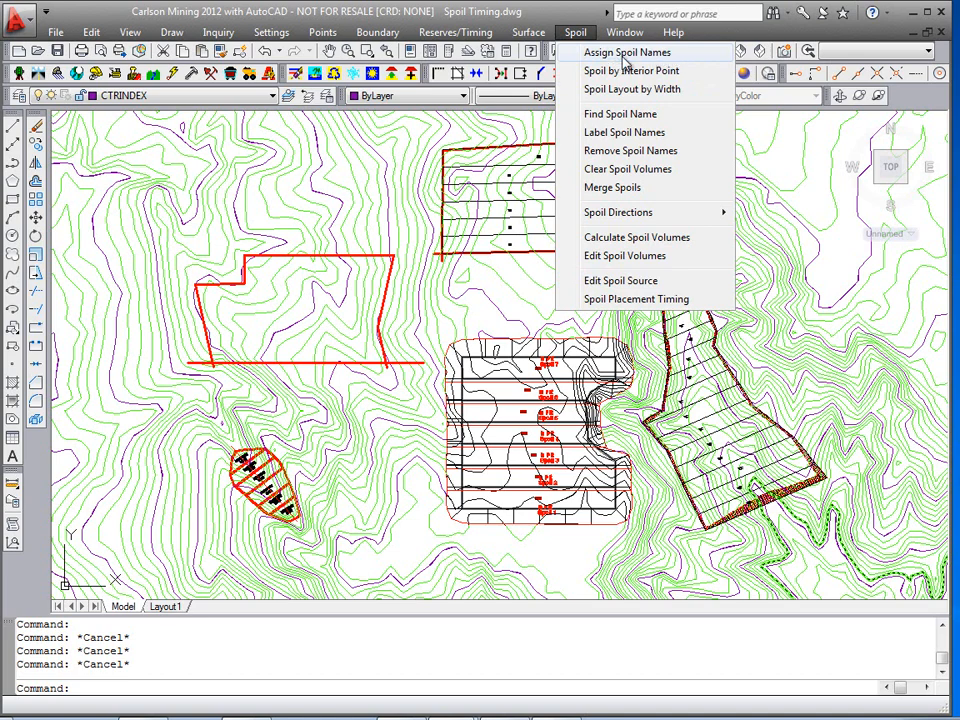
{"action": "mouse_move", "coordinate": [660, 64]}
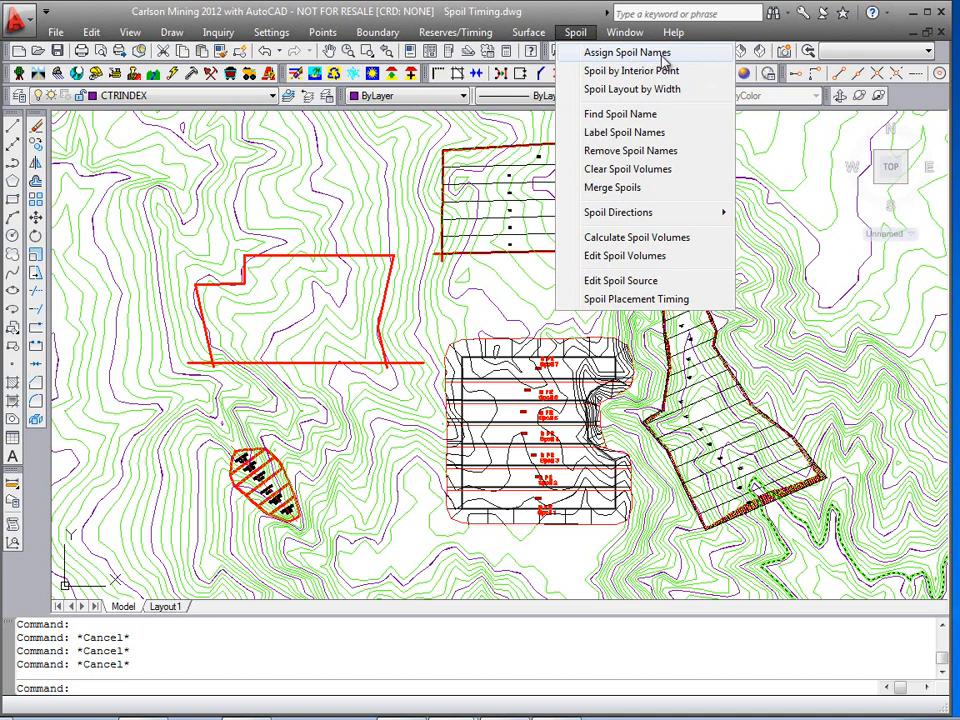
{"action": "mouse_move", "coordinate": [632, 70]}
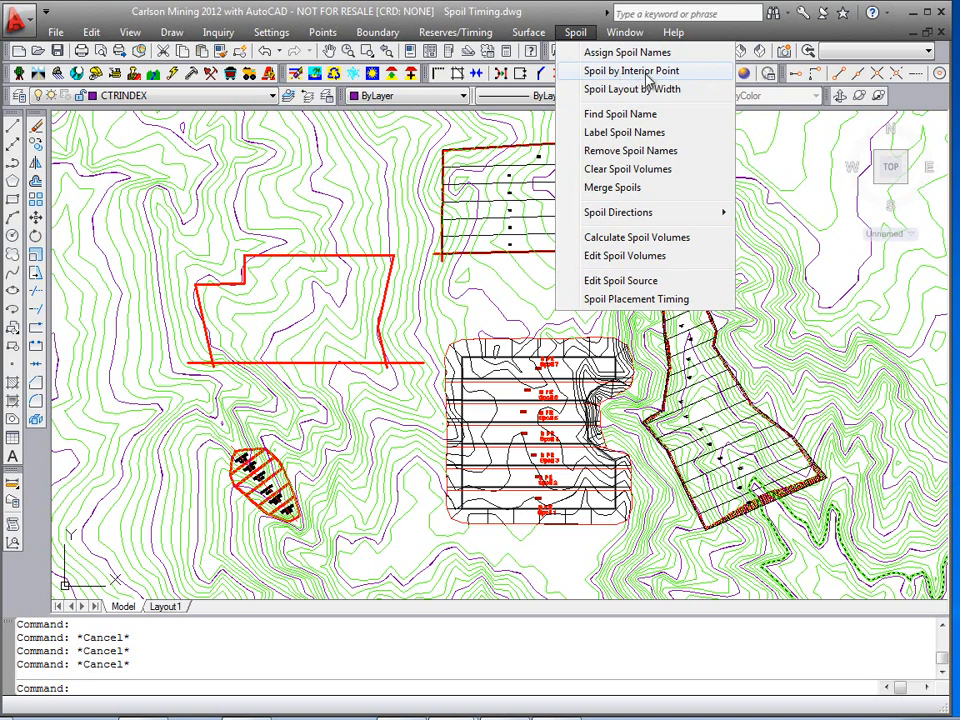
{"action": "mouse_move", "coordinate": [668, 76]}
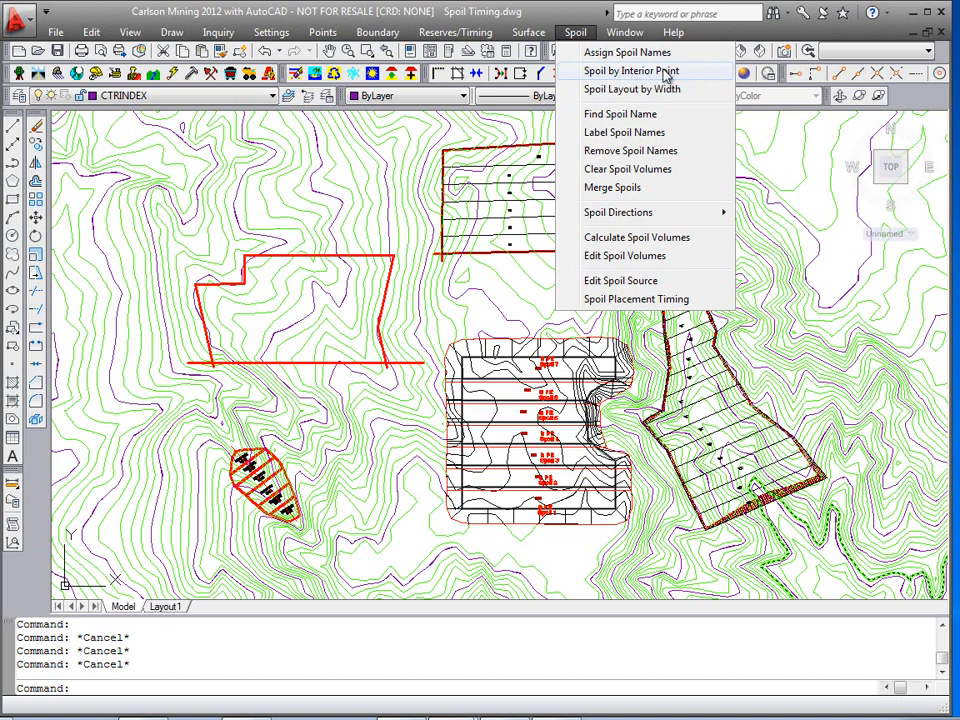
{"action": "mouse_move", "coordinate": [632, 88]}
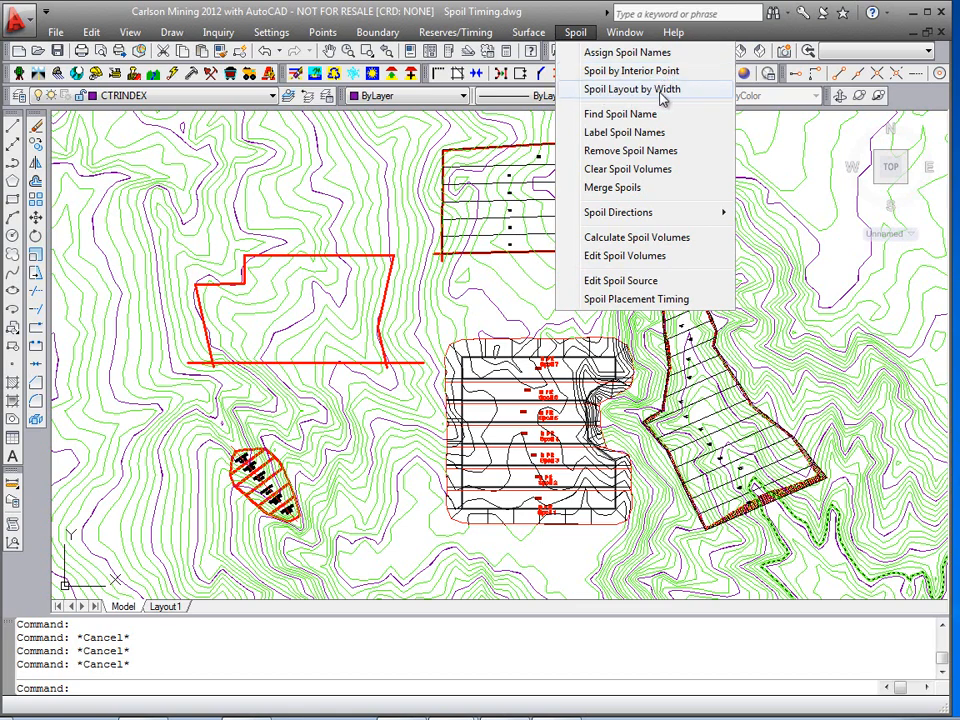
{"action": "mouse_move", "coordinate": [436, 350]}
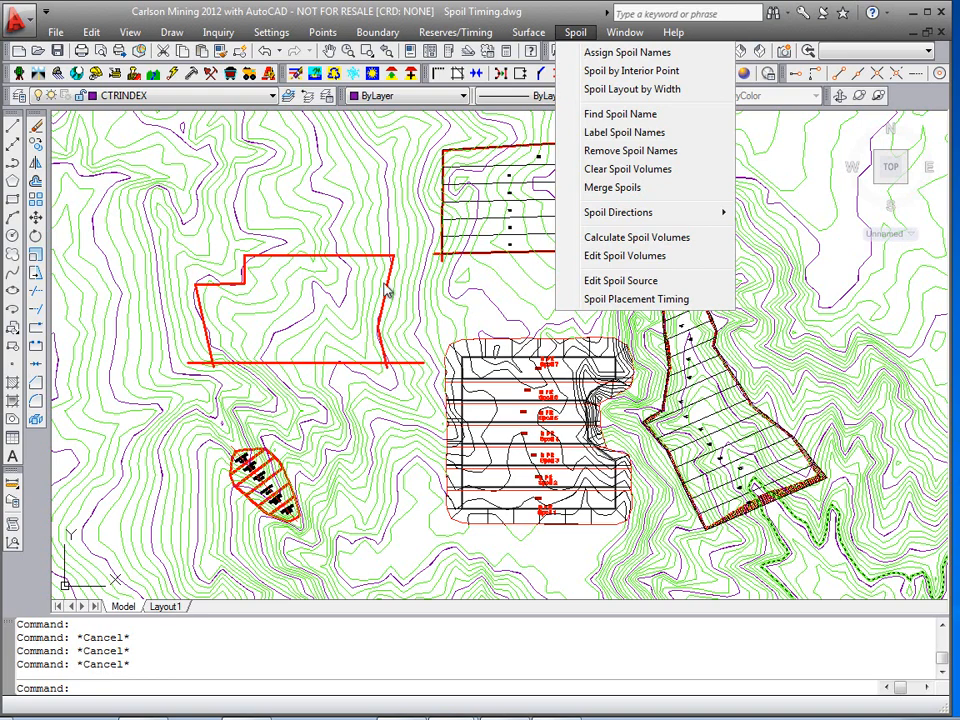
{"action": "mouse_move", "coordinate": [632, 88]}
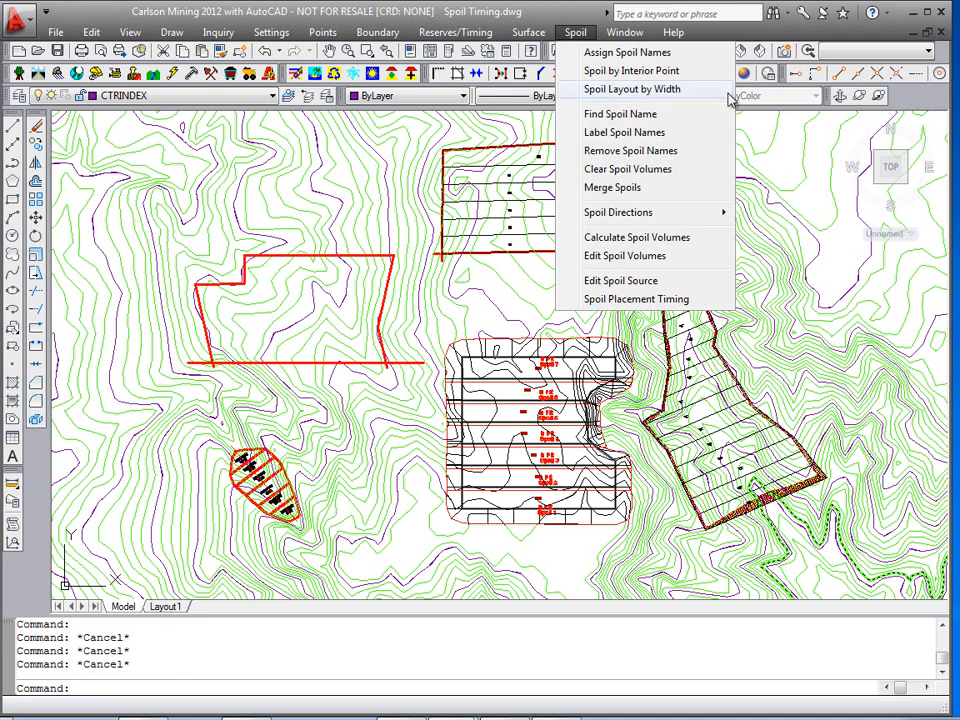
{"action": "mouse_move", "coordinate": [680, 96]}
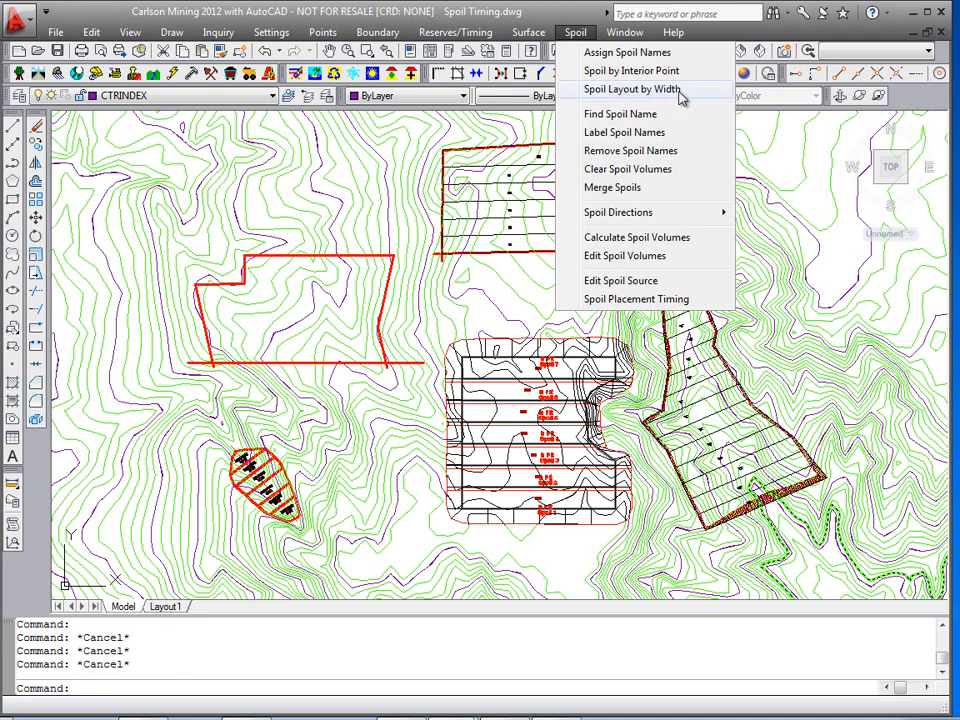
- Start Spoil Layout by Width: 200 width, layer Spoil New, SITE 2, first name Spoil100
{"action": "left_click", "coordinate": [632, 88]}
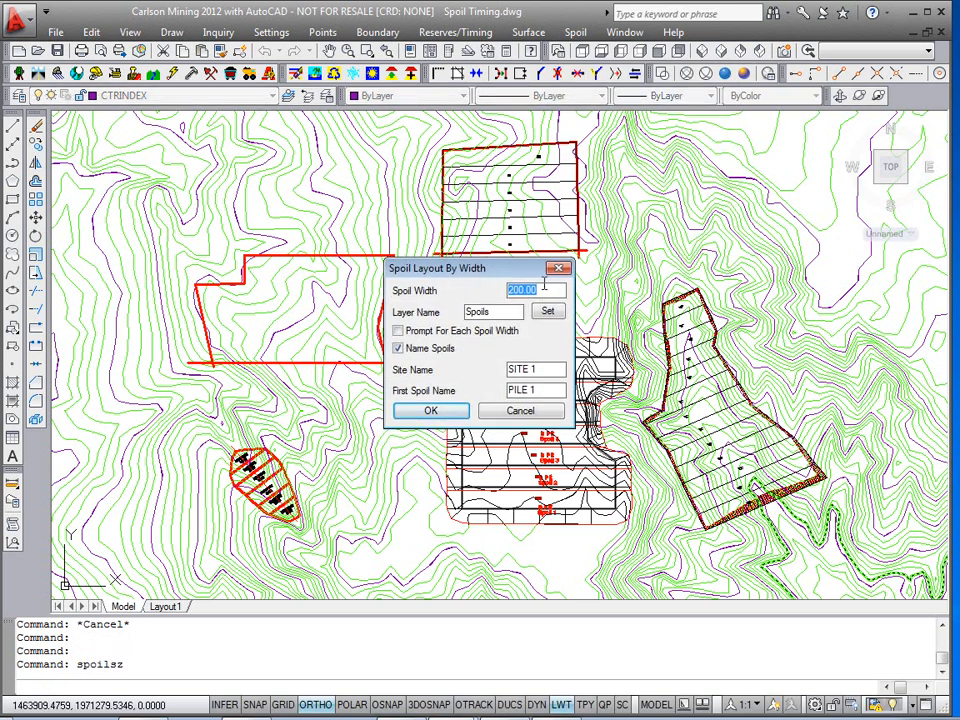
{"action": "left_click", "coordinate": [492, 312]}
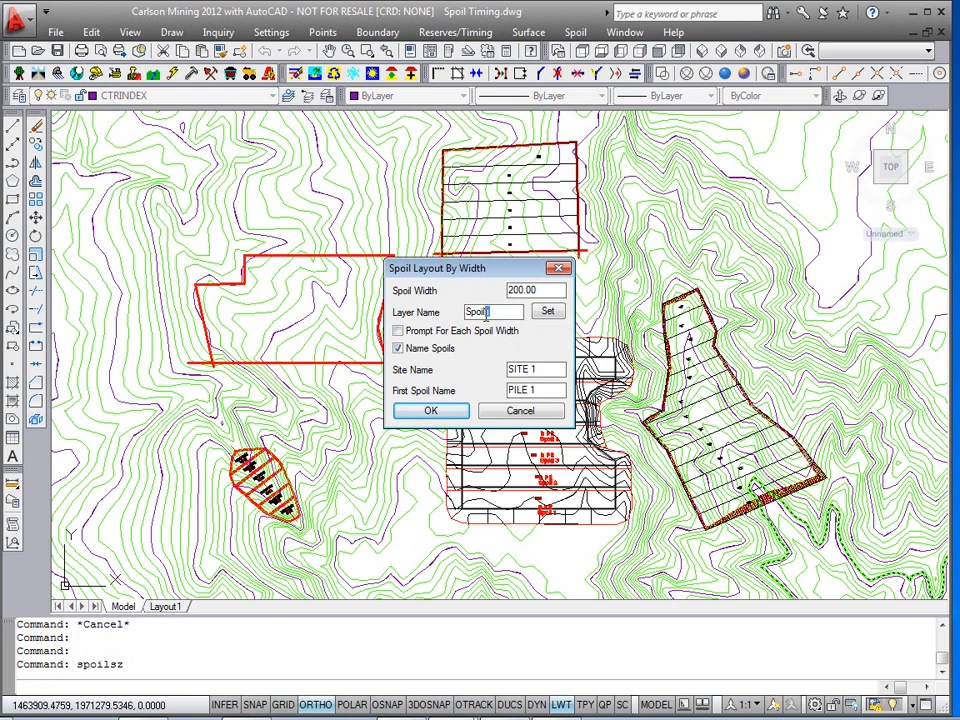
{"action": "type", "text": "New"}
{"action": "left_click", "coordinate": [534, 368]}
{"action": "type", "text": "2"}
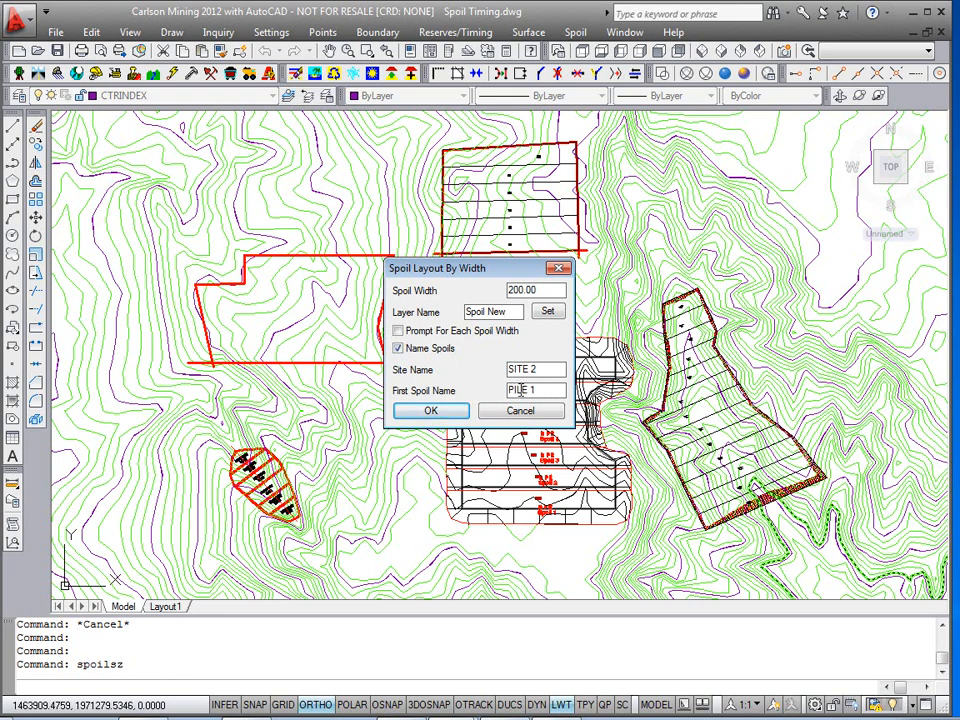
{"action": "triple_click", "coordinate": [536, 390]}
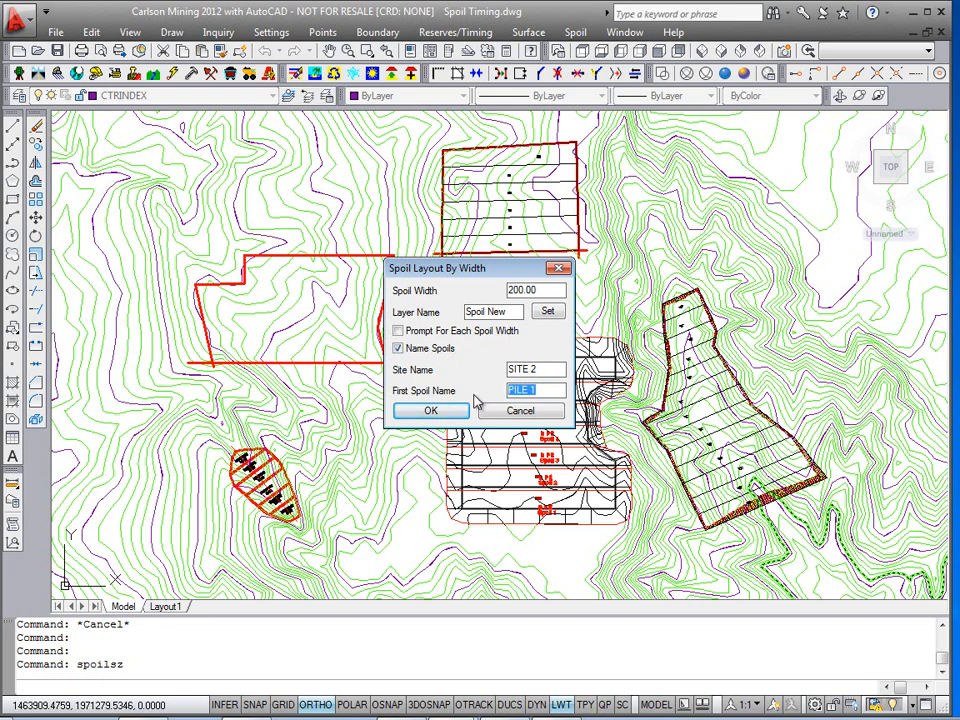
{"action": "type", "text": "Spoil100"}
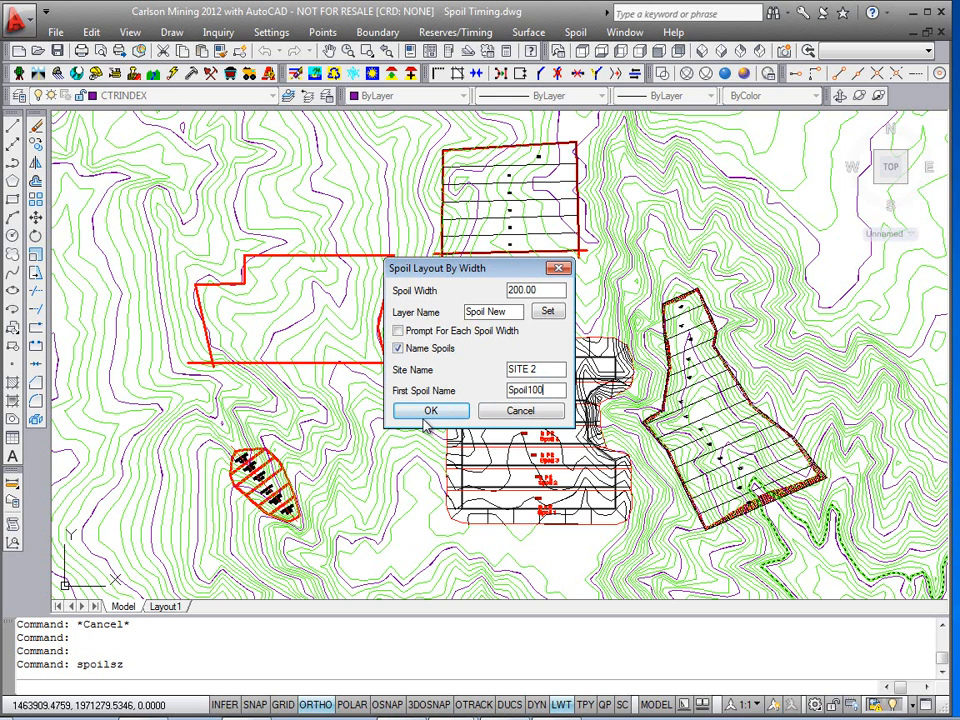
{"action": "left_click", "coordinate": [430, 412]}
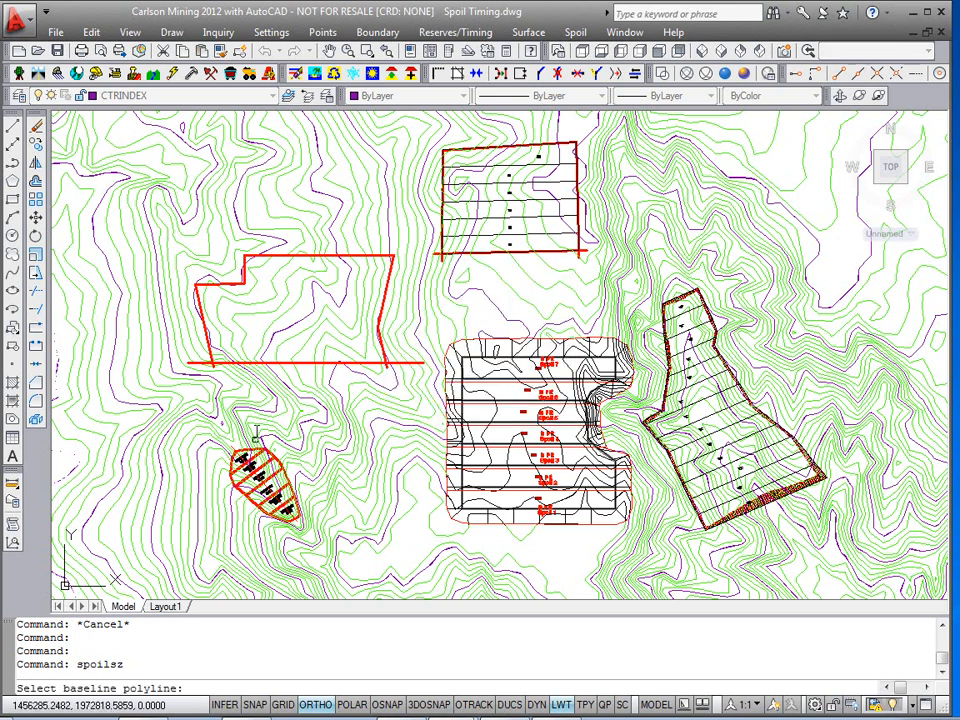
- Pick the red polyline's lower edge as baseline and the spoil boundary polyline, creating six spoils
{"action": "left_click", "coordinate": [284, 364]}
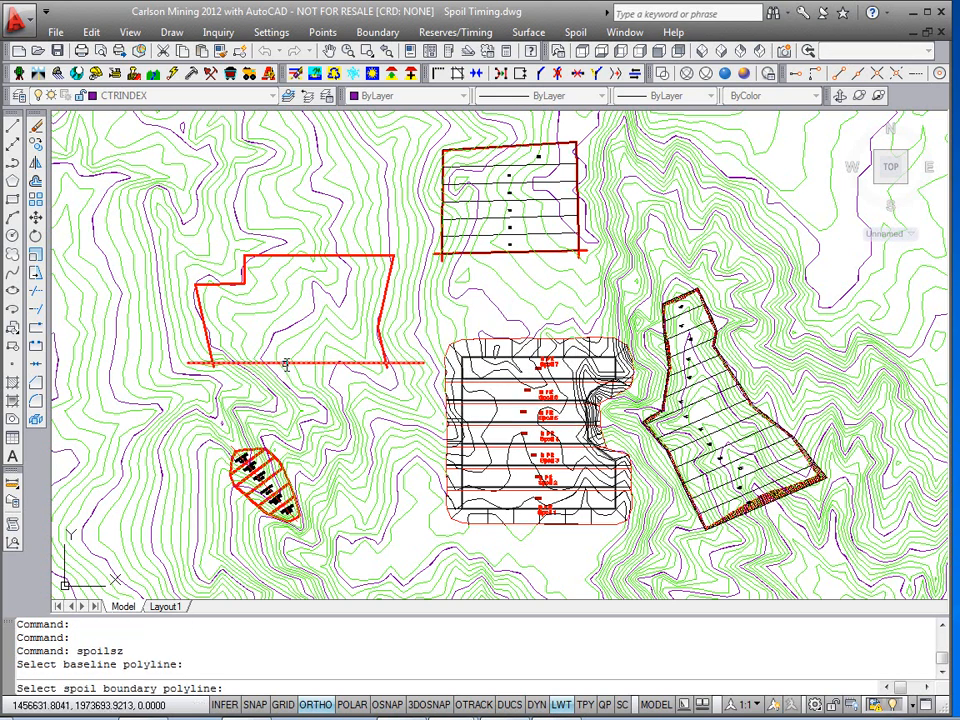
{"action": "left_click", "coordinate": [286, 258]}
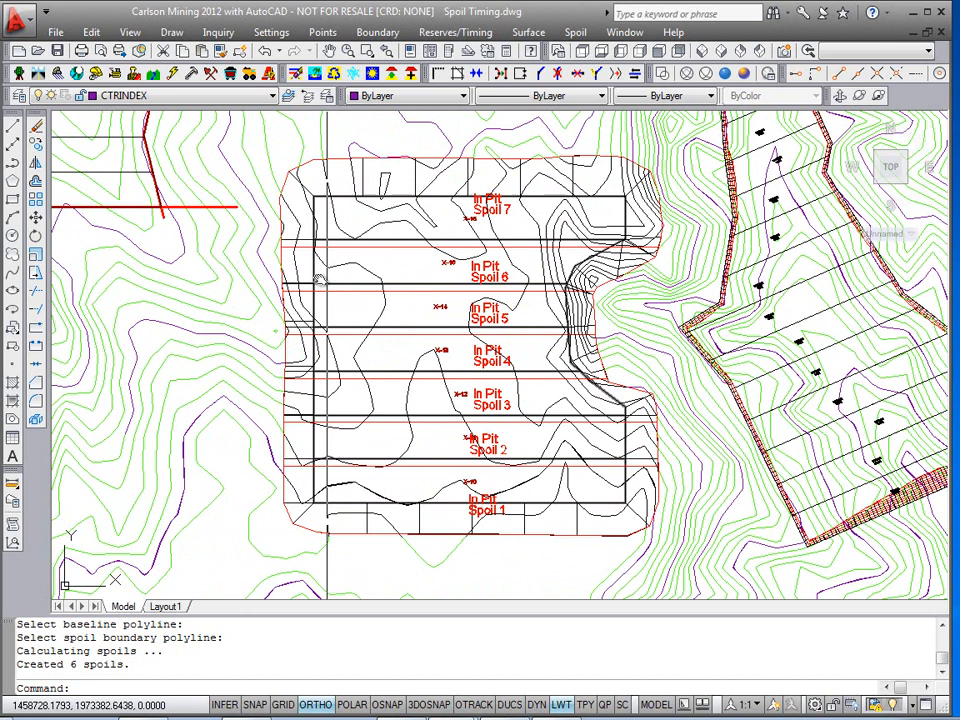
{"action": "mouse_move", "coordinate": [336, 510]}
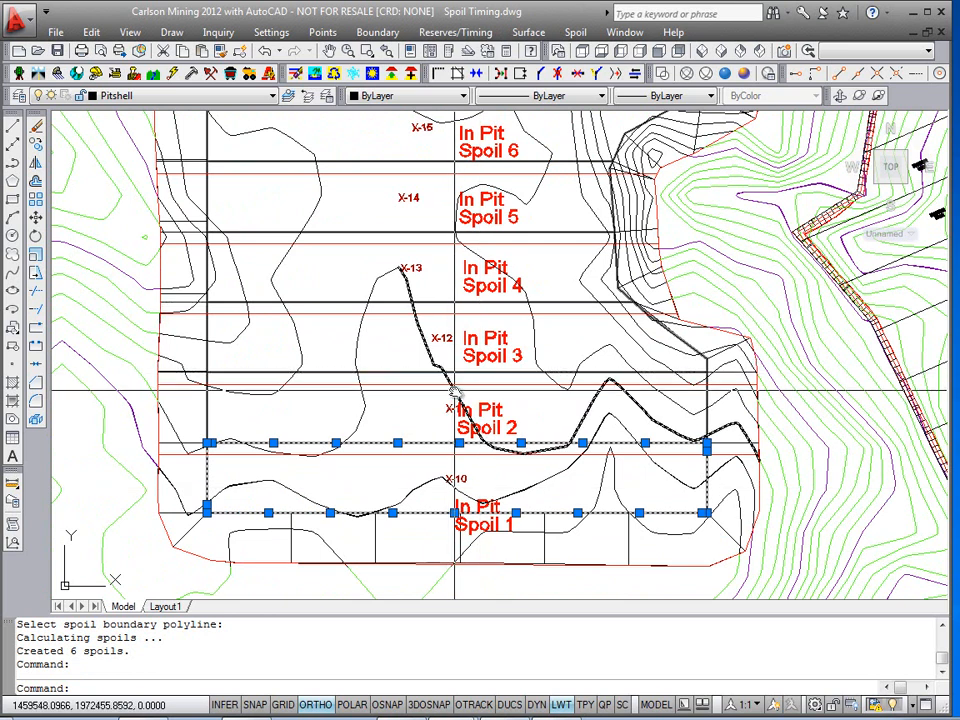
- Cancel the running command, leaving the new spoil strips shown in the pit area
{"action": "key", "text": "Escape"}
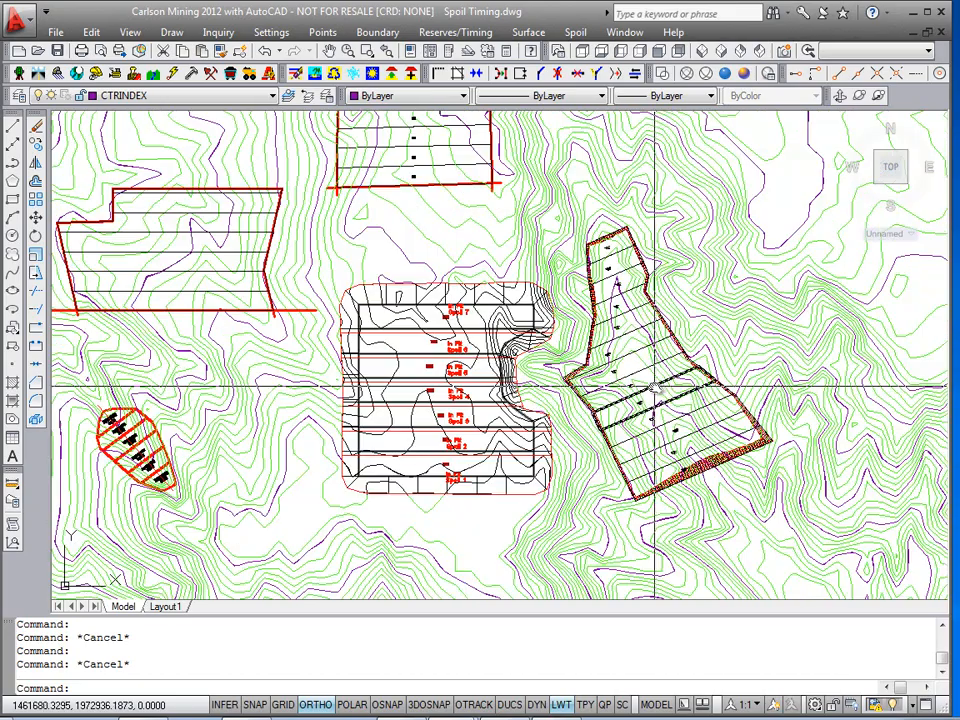
- Label the spoils Spoil100–Spoil106 on layer Site 2 Spoil with Align placement
{"action": "left_click", "coordinate": [576, 32]}
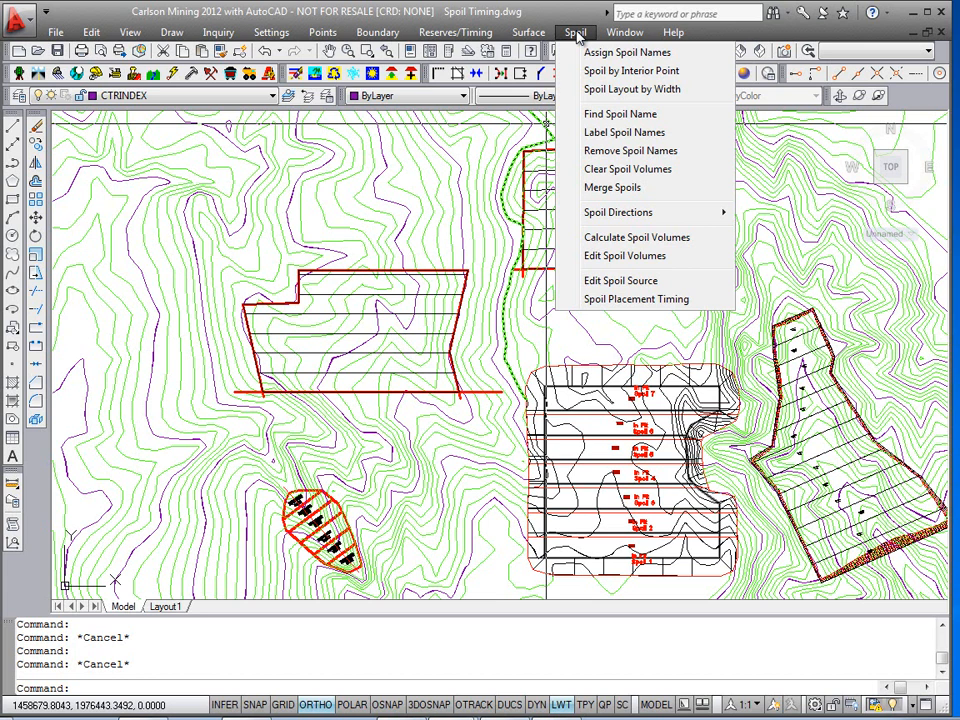
{"action": "mouse_move", "coordinate": [620, 112]}
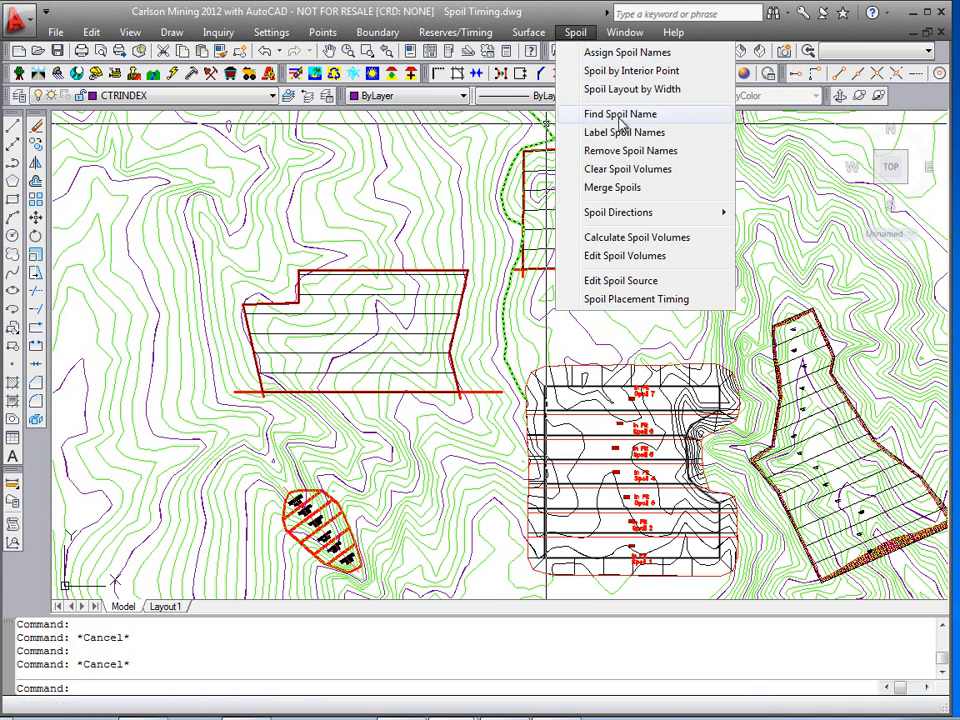
{"action": "left_click", "coordinate": [624, 132]}
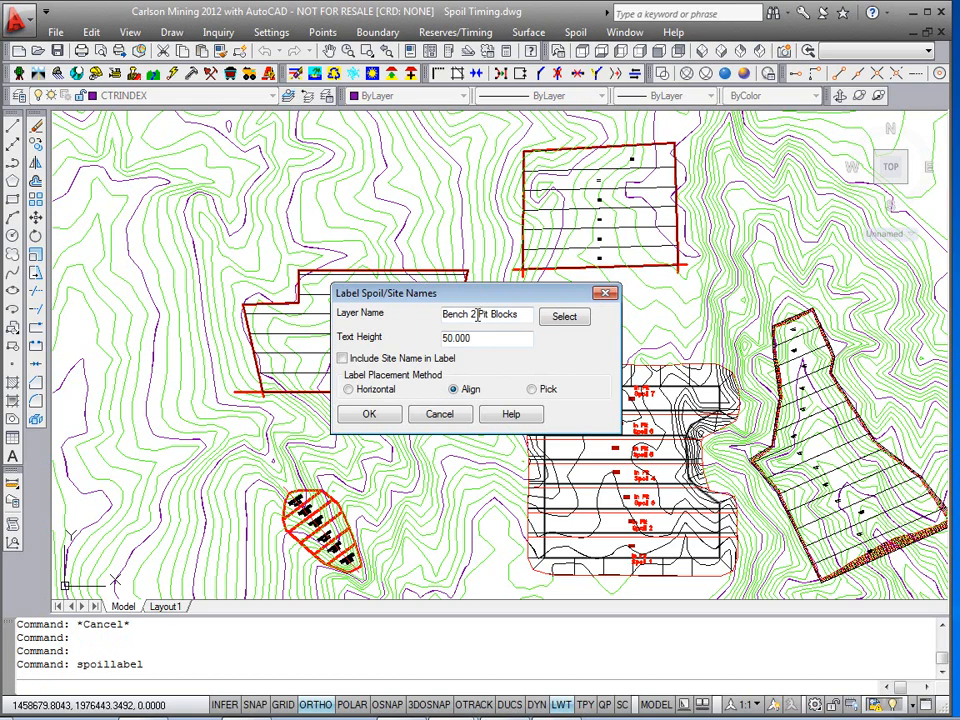
{"action": "triple_click", "coordinate": [480, 314]}
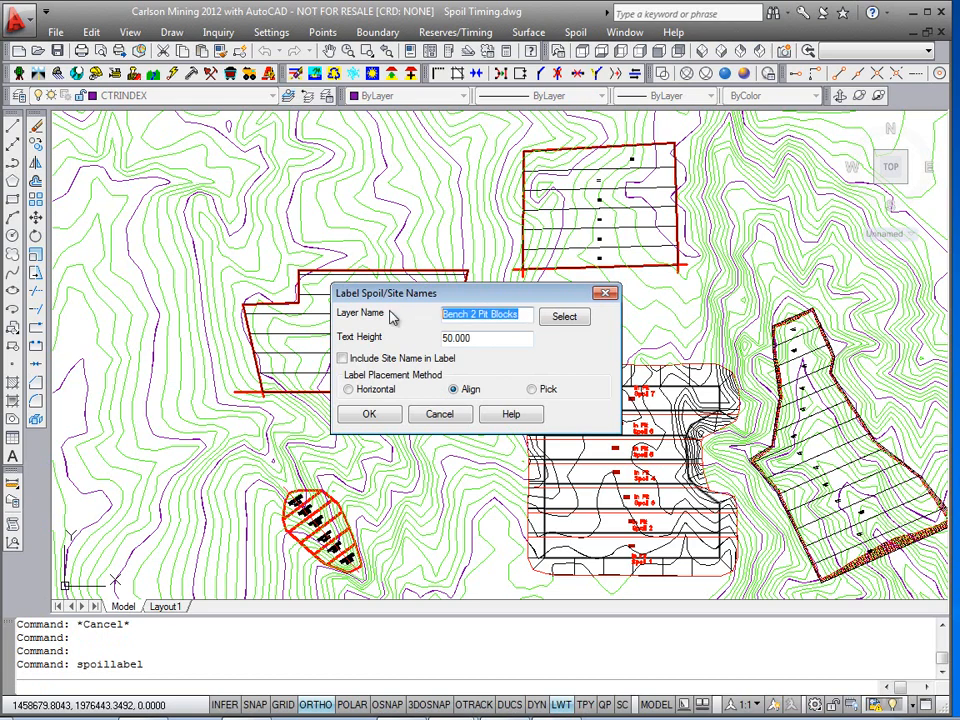
{"action": "type", "text": "Site 2 Spoil"}
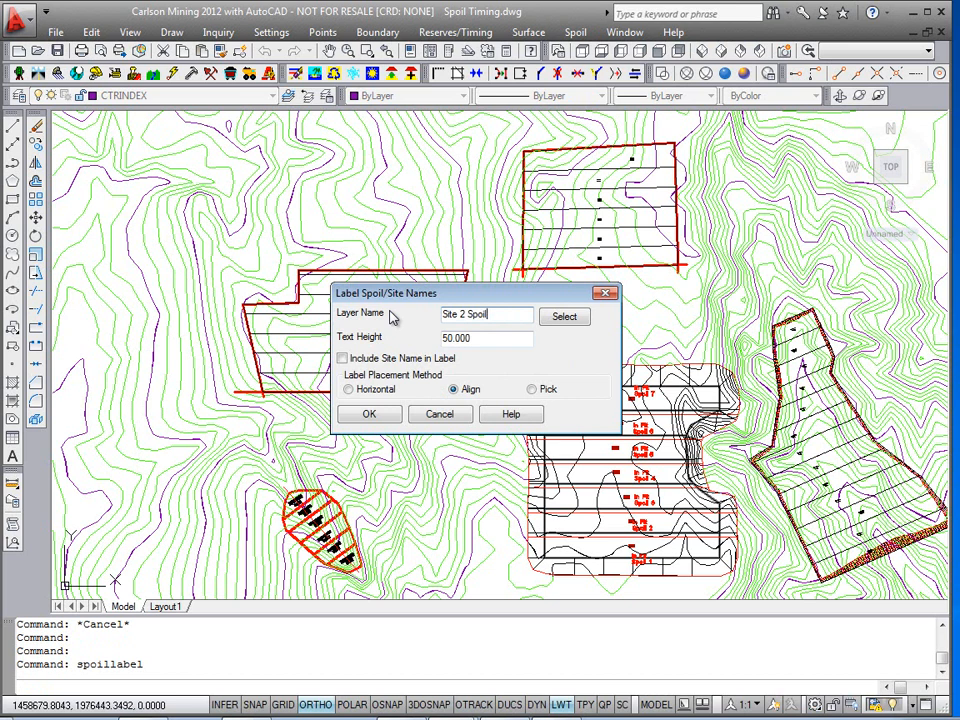
{"action": "left_click", "coordinate": [368, 414]}
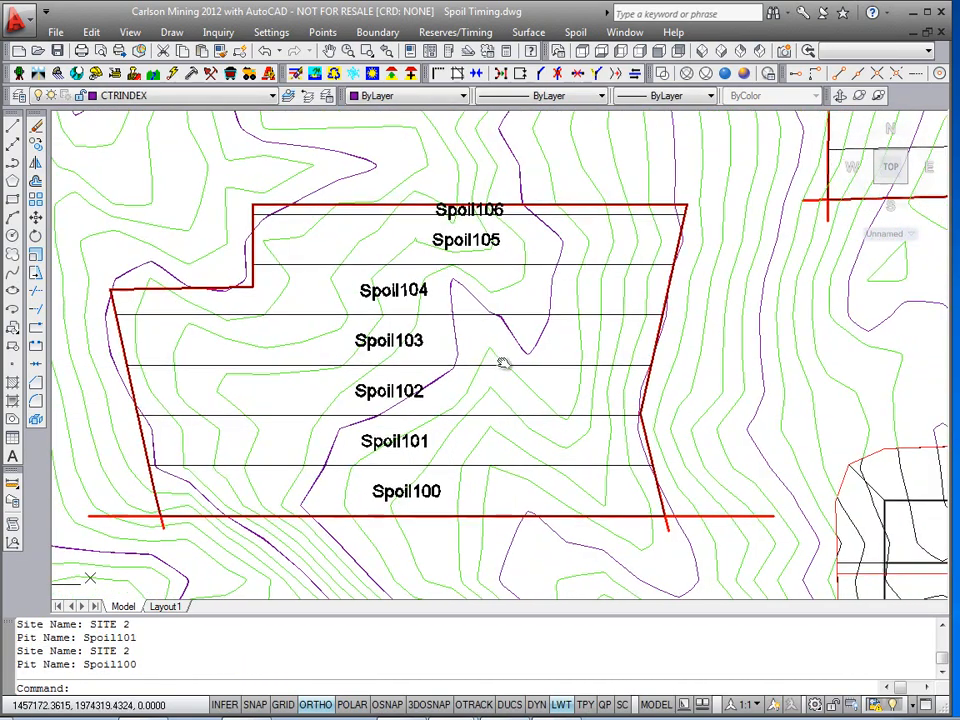
- Merge Spoils: combine the top benches Spoil106 and Spoil105 into one spoil area
{"action": "left_click", "coordinate": [576, 32]}
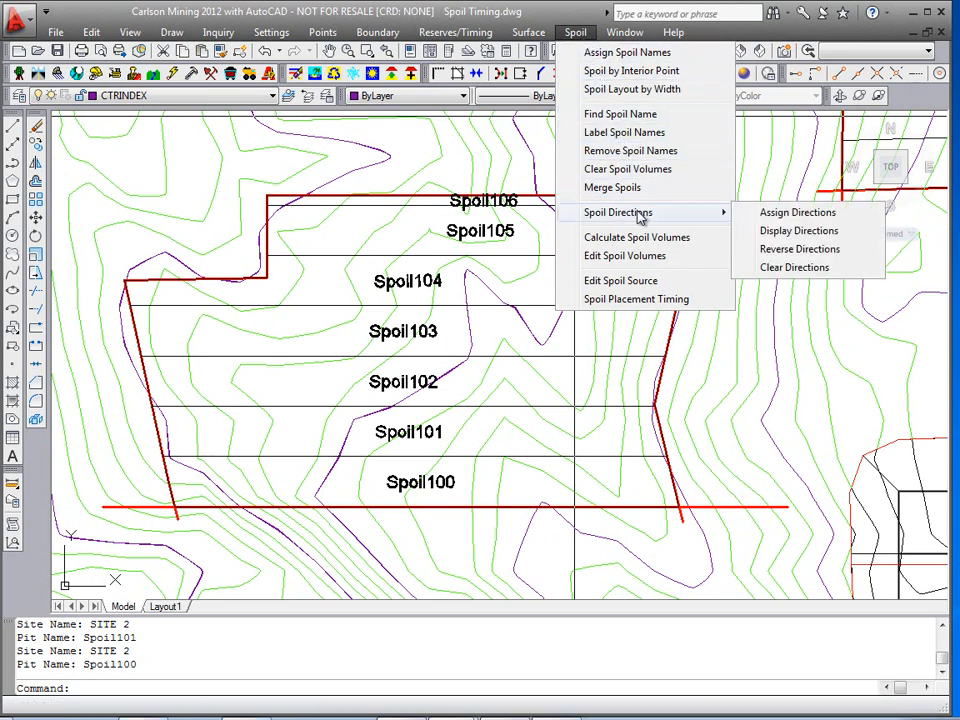
{"action": "mouse_move", "coordinate": [612, 188]}
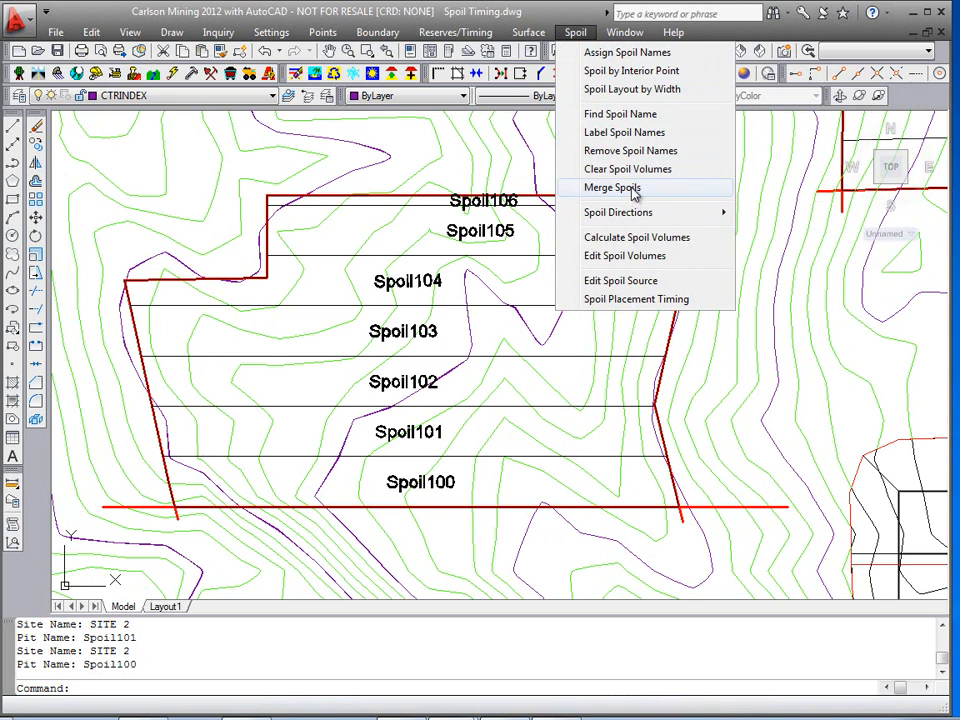
{"action": "mouse_move", "coordinate": [512, 212]}
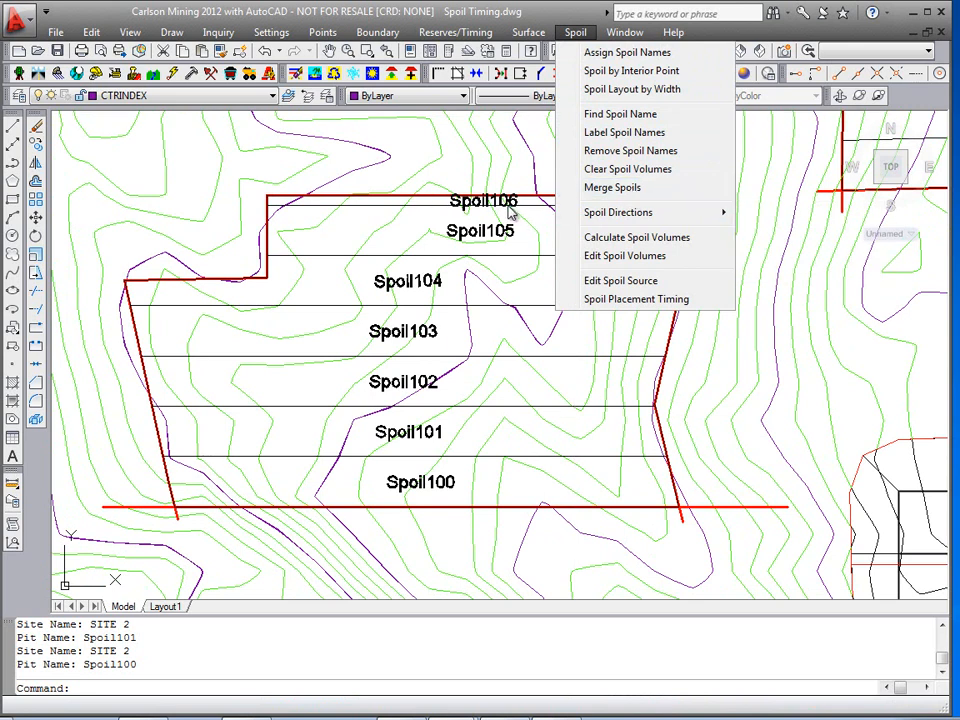
{"action": "mouse_move", "coordinate": [614, 188]}
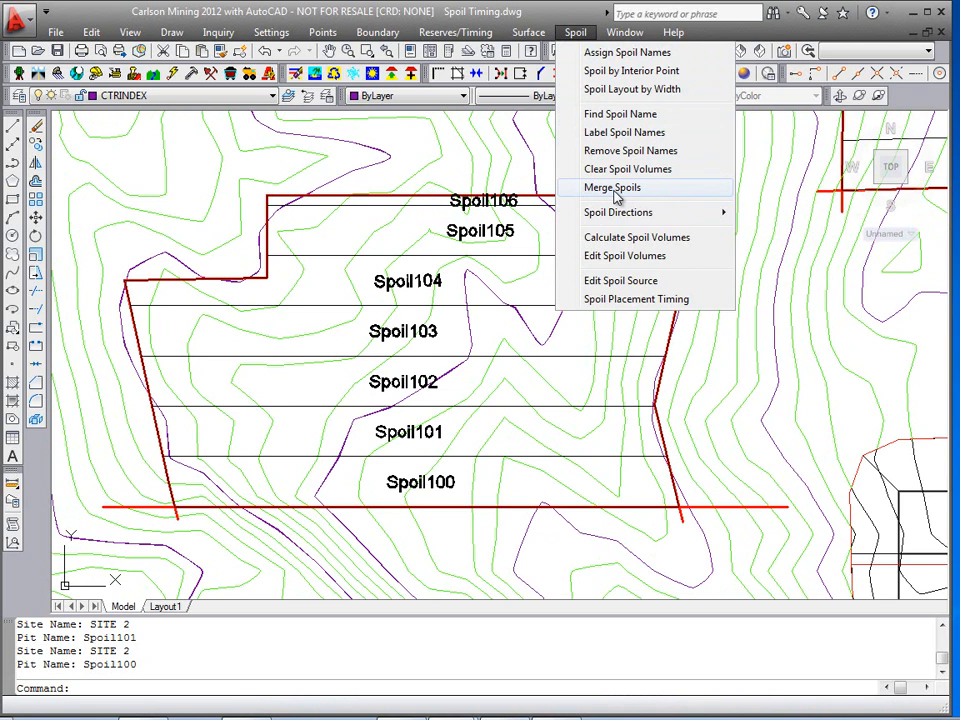
{"action": "left_click", "coordinate": [612, 188]}
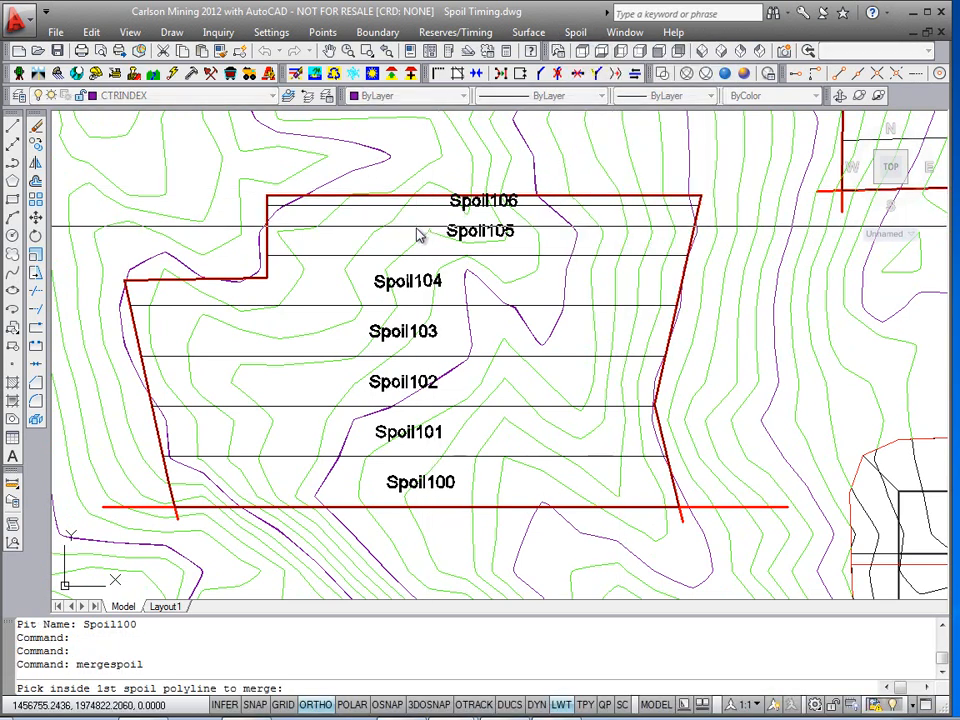
{"action": "left_click", "coordinate": [410, 240]}
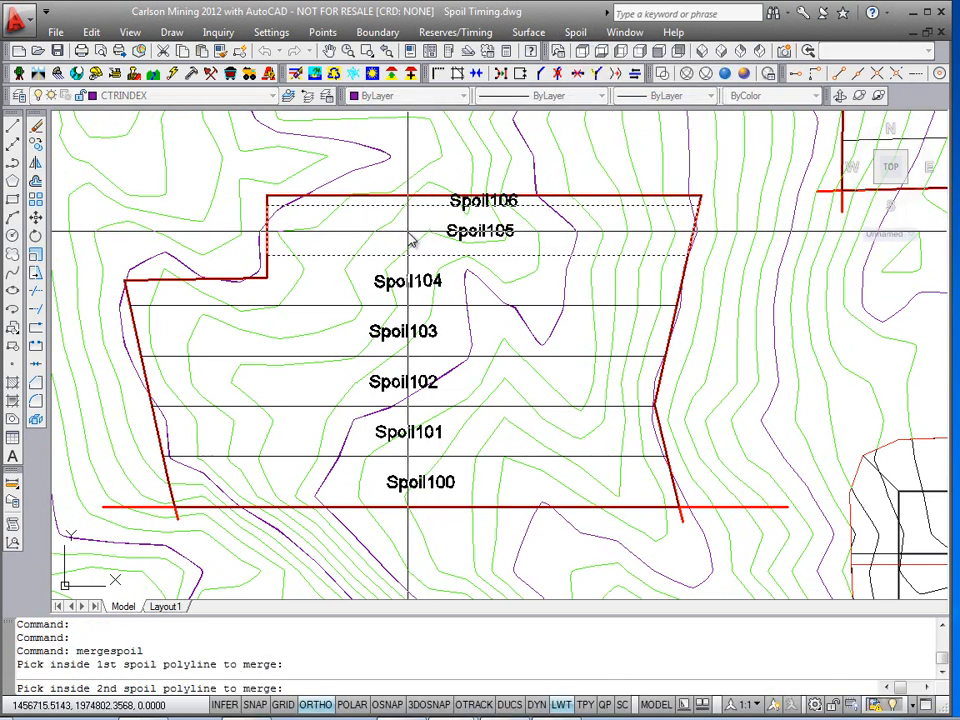
{"action": "left_click", "coordinate": [430, 204]}
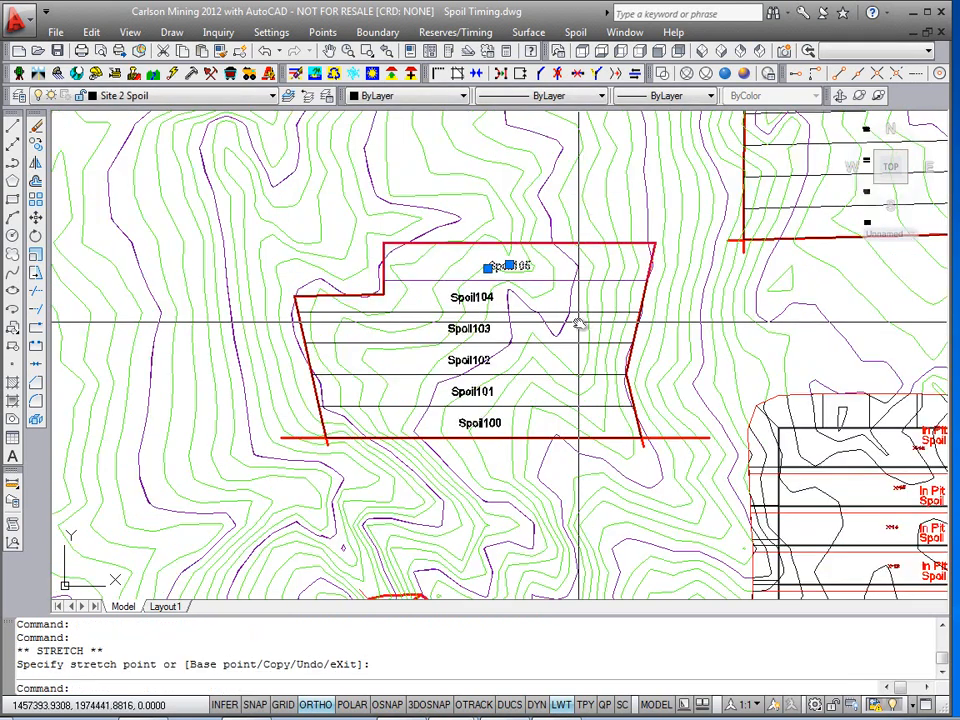
{"action": "left_click", "coordinate": [576, 32]}
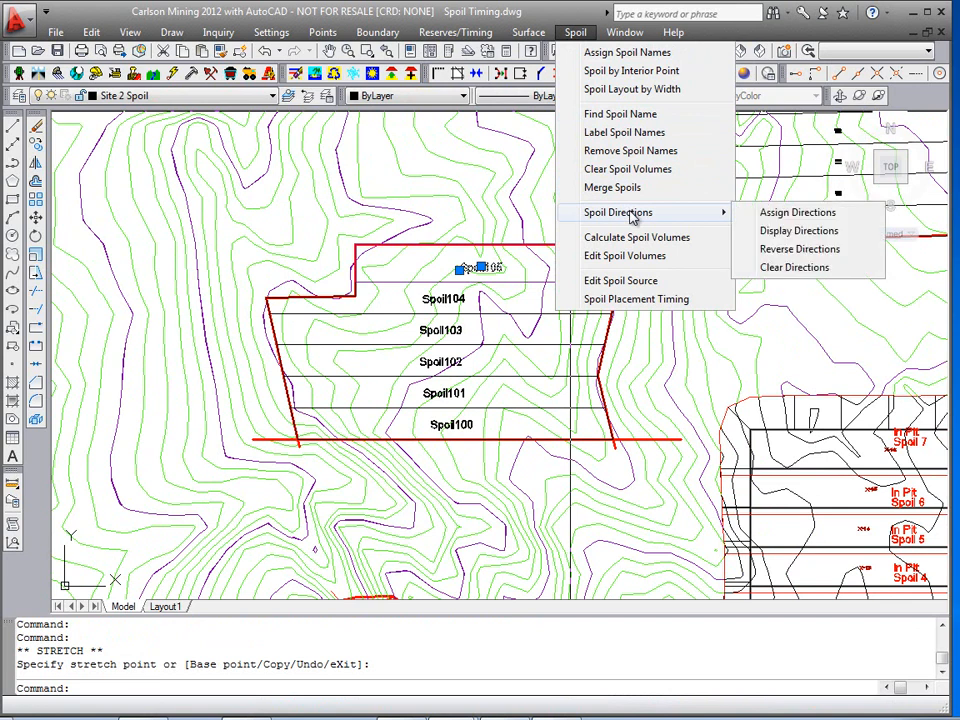
- Start Spoil Directions > Assign Directions after glancing at the pit boundary commands
{"action": "left_click", "coordinate": [376, 32]}
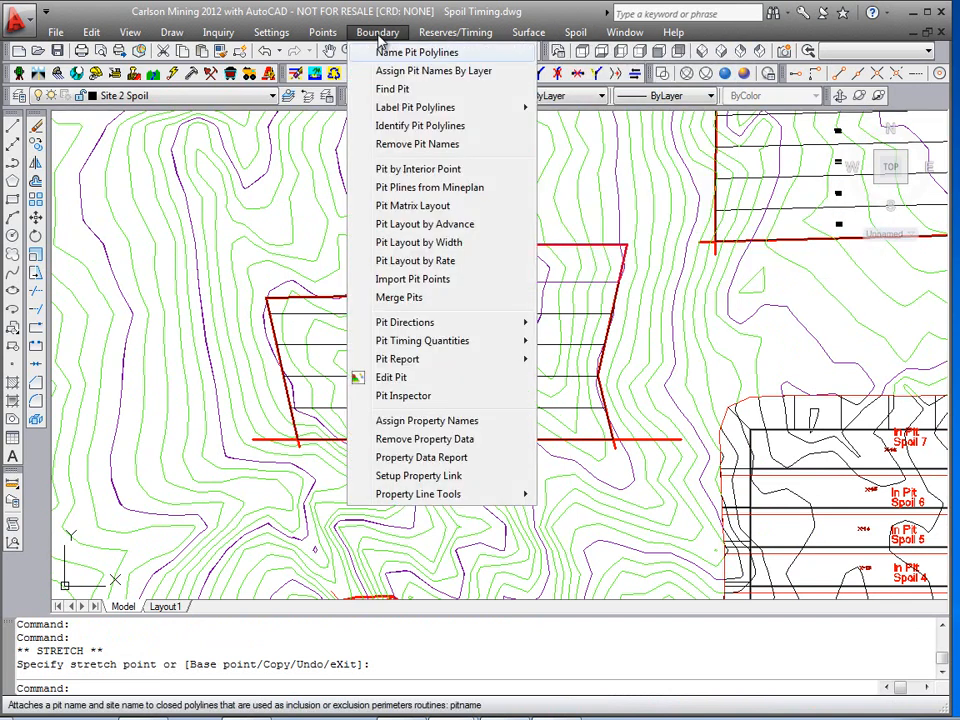
{"action": "mouse_move", "coordinate": [414, 108]}
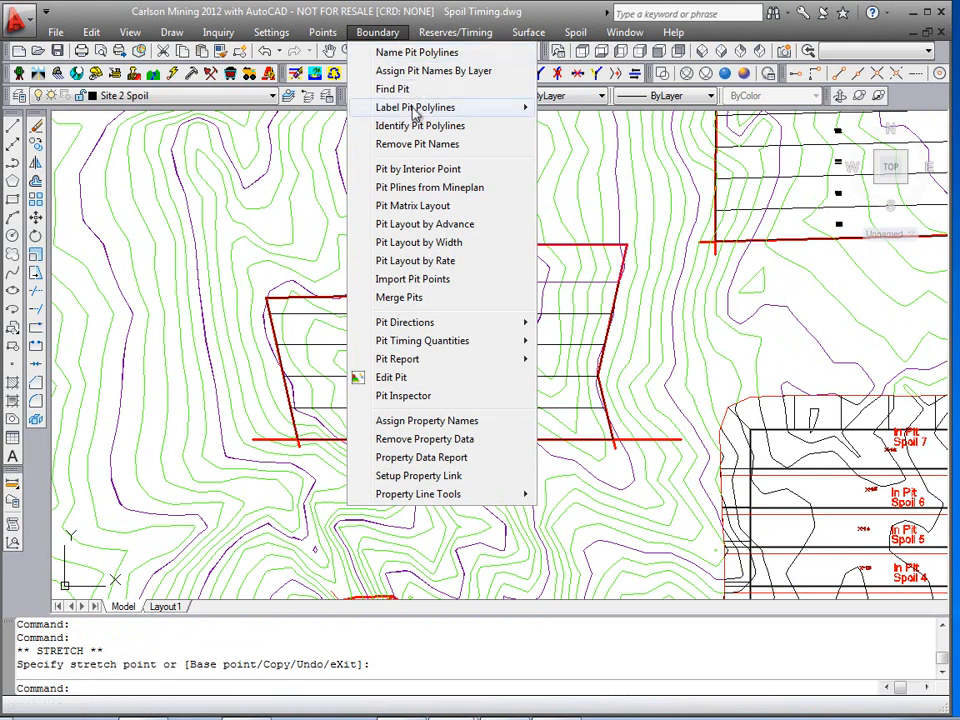
{"action": "mouse_move", "coordinate": [418, 168]}
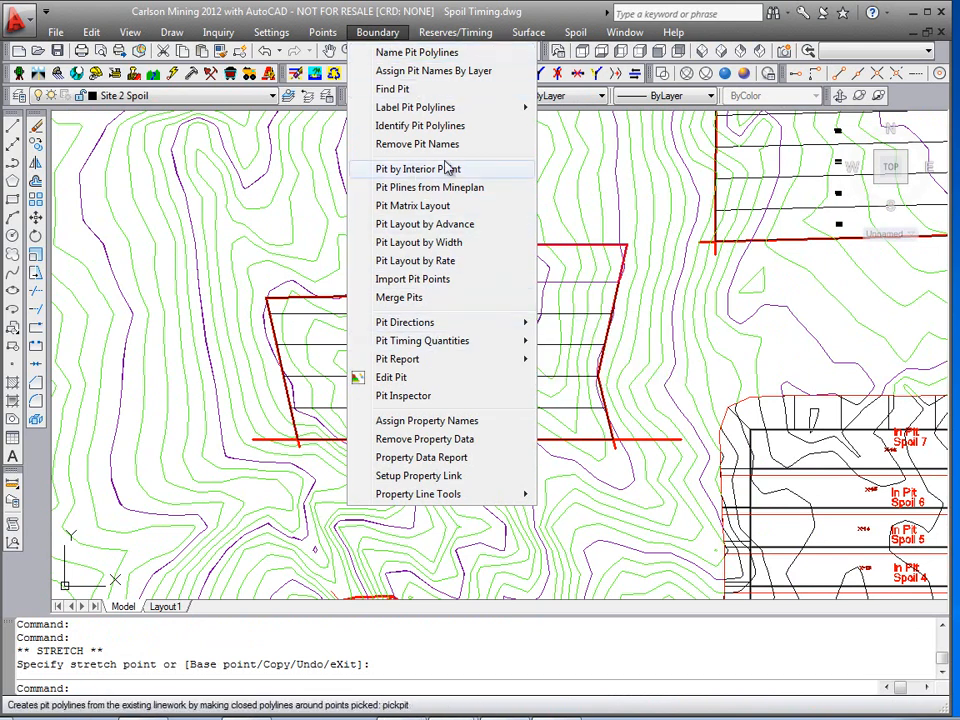
{"action": "left_click", "coordinate": [576, 32]}
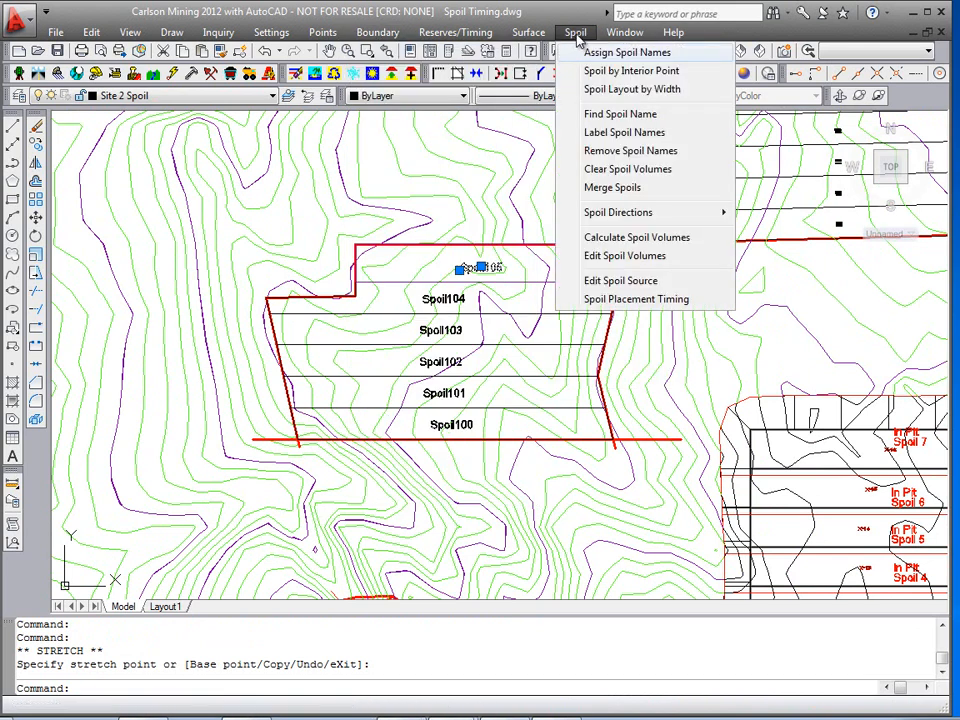
{"action": "mouse_move", "coordinate": [640, 188]}
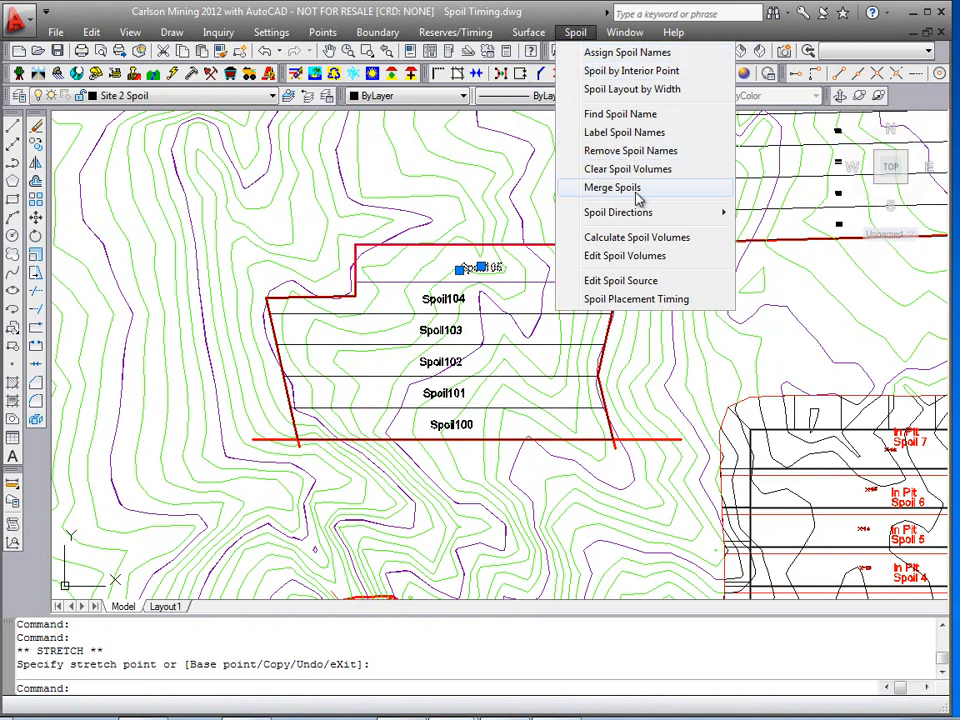
{"action": "mouse_move", "coordinate": [618, 212]}
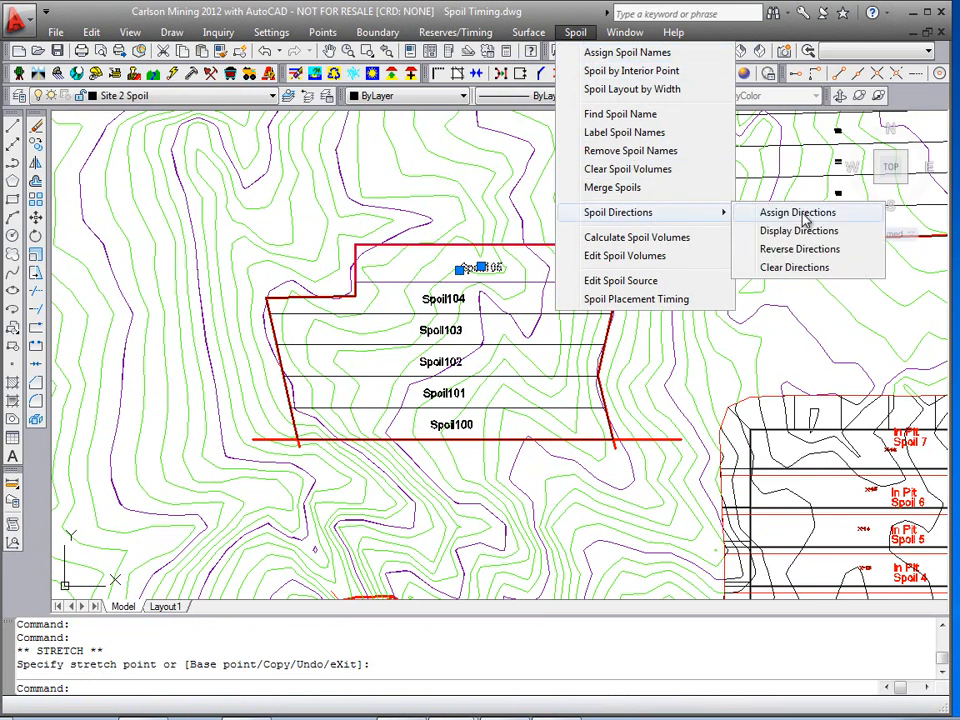
{"action": "left_click", "coordinate": [796, 212]}
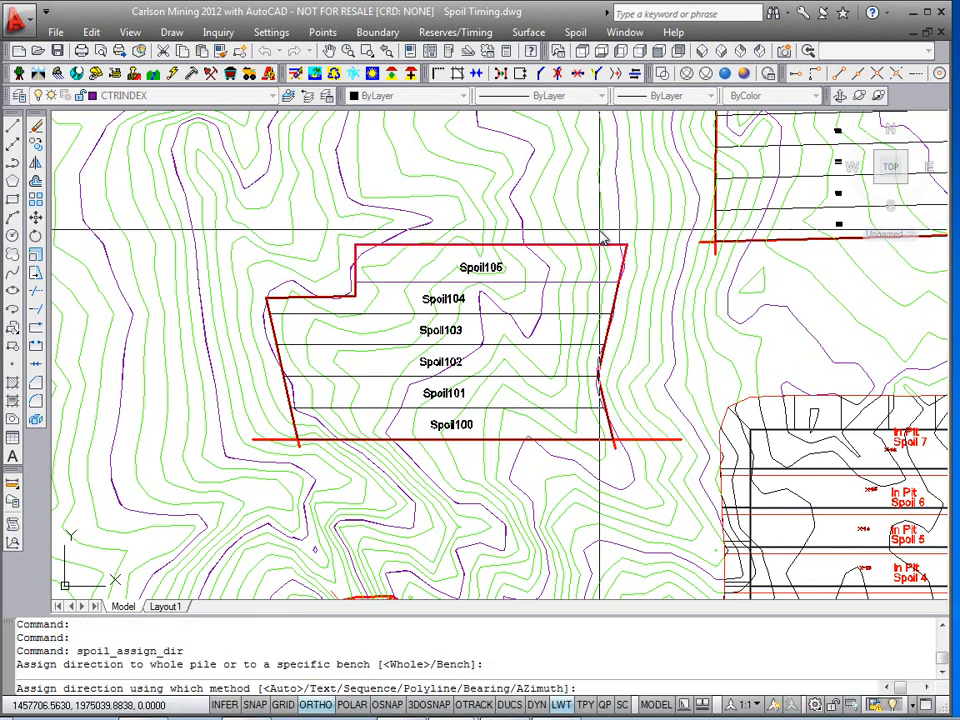
{"action": "mouse_move", "coordinate": [330, 320]}
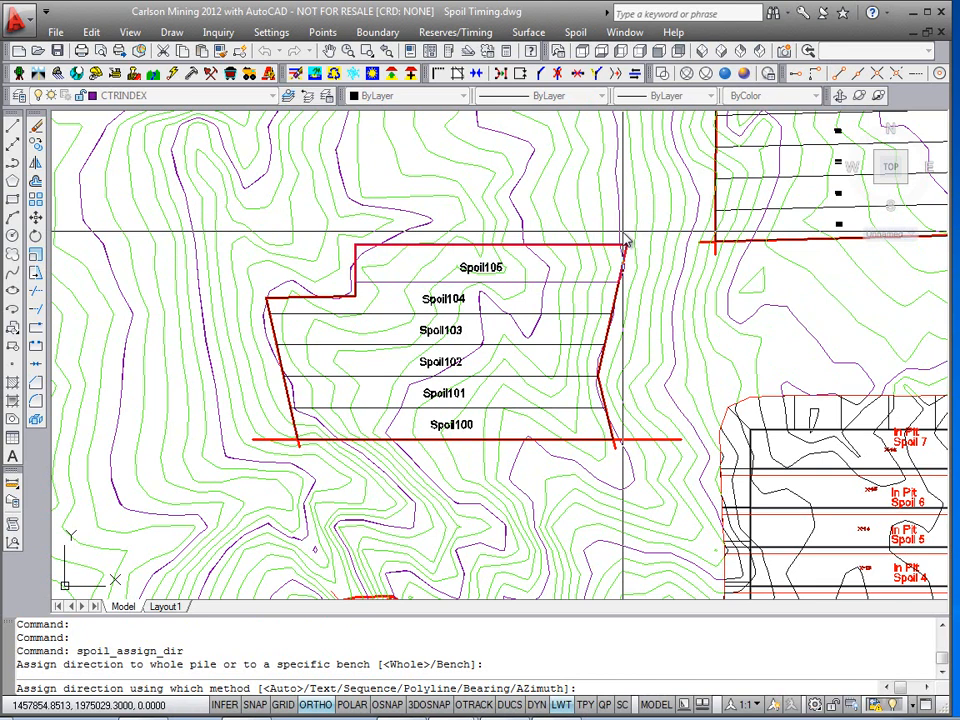
{"action": "mouse_move", "coordinate": [470, 324]}
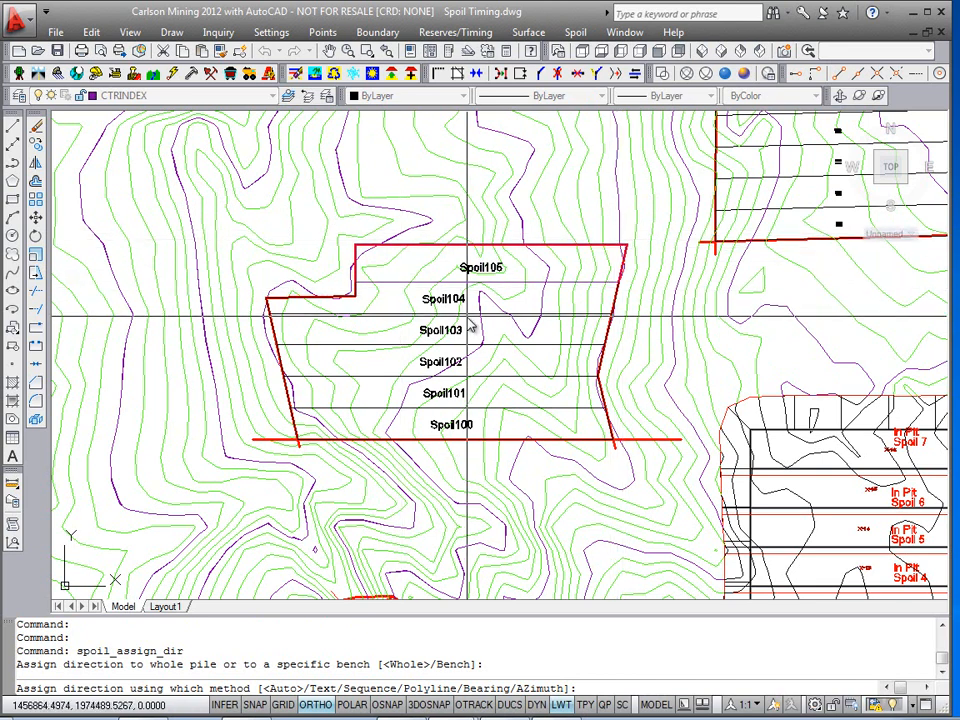
- Assign an azimuth of 90 as the direction for the six window-selected spoil polylines
{"action": "type", "text": "az"}
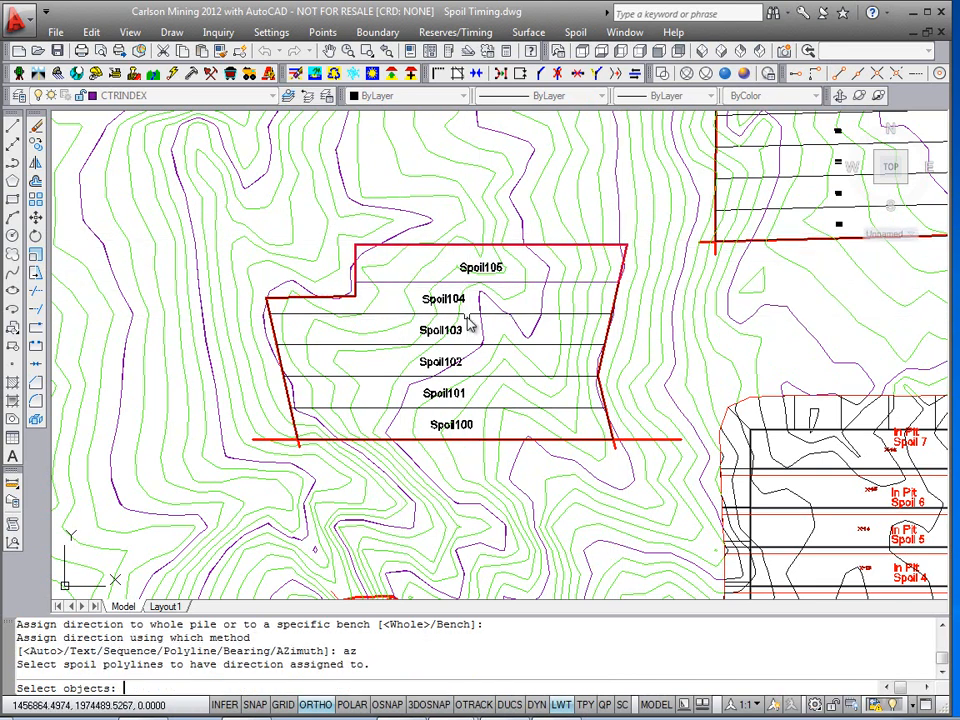
{"action": "left_click", "coordinate": [398, 436]}
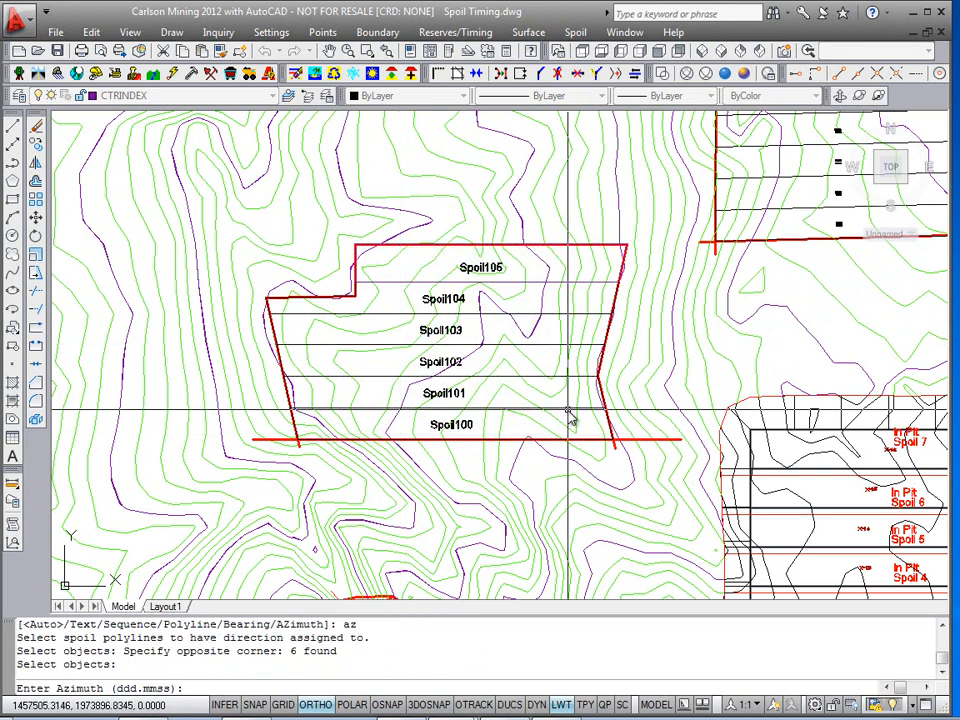
{"action": "type", "text": "90"}
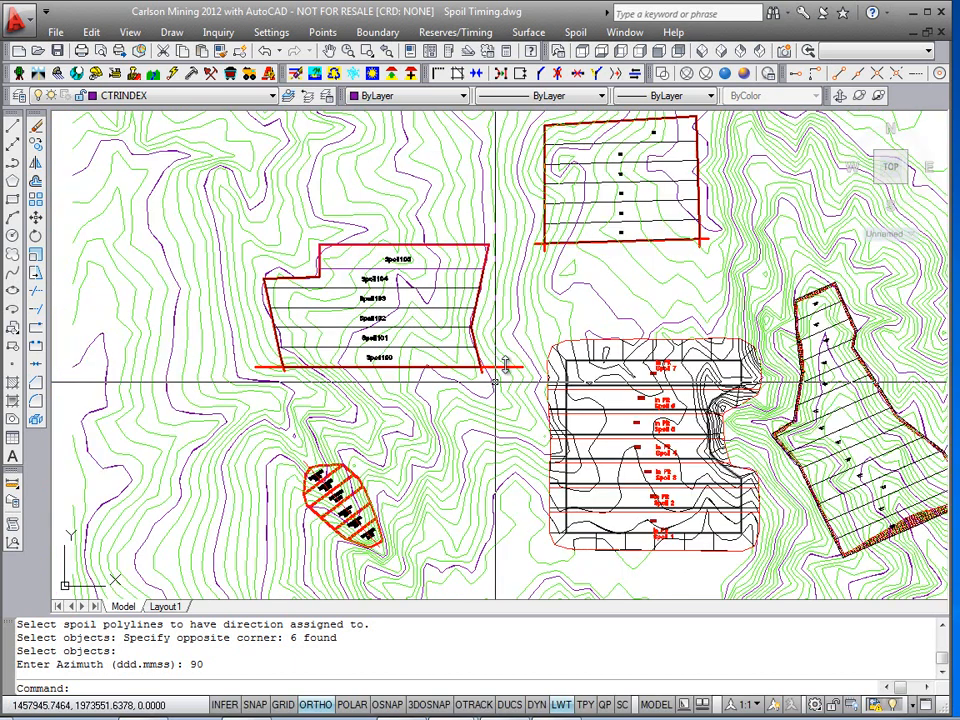
{"action": "left_click", "coordinate": [576, 32]}
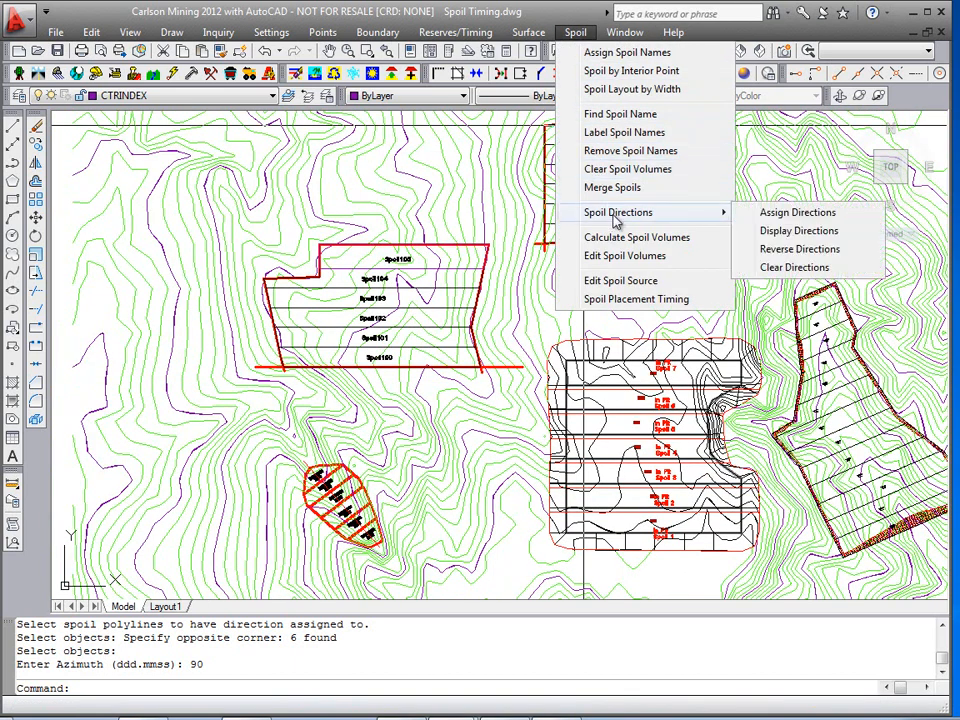
{"action": "mouse_move", "coordinate": [796, 268]}
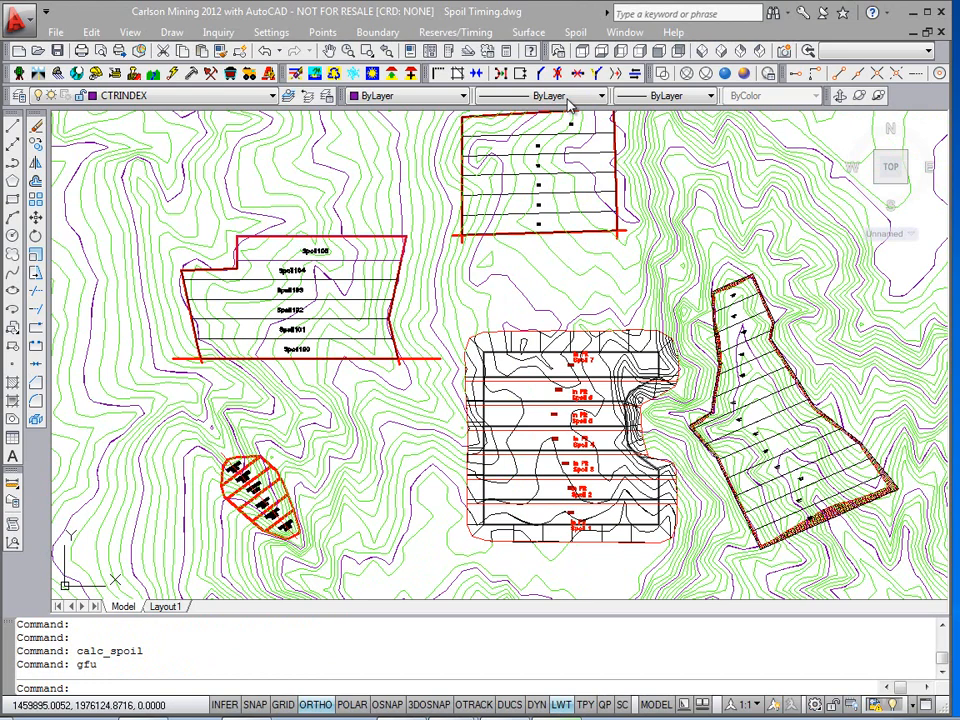
{"action": "mouse_move", "coordinate": [576, 32]}
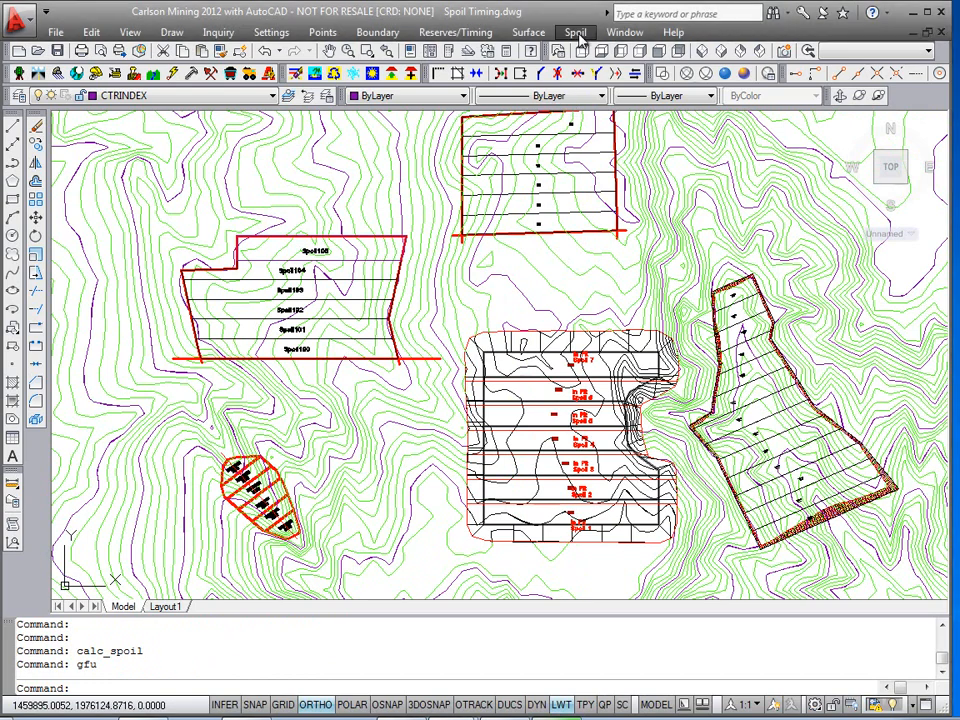
- Bring up the Calculate Spoil Volumes dialog from the Spoil menu
{"action": "left_click", "coordinate": [576, 32]}
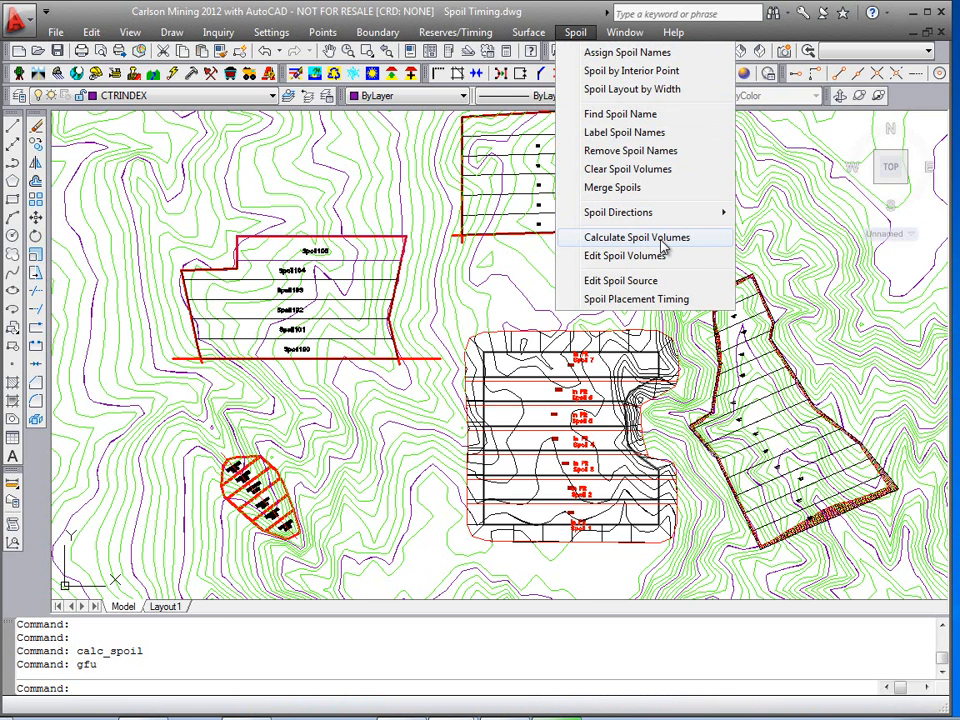
{"action": "left_click", "coordinate": [636, 236]}
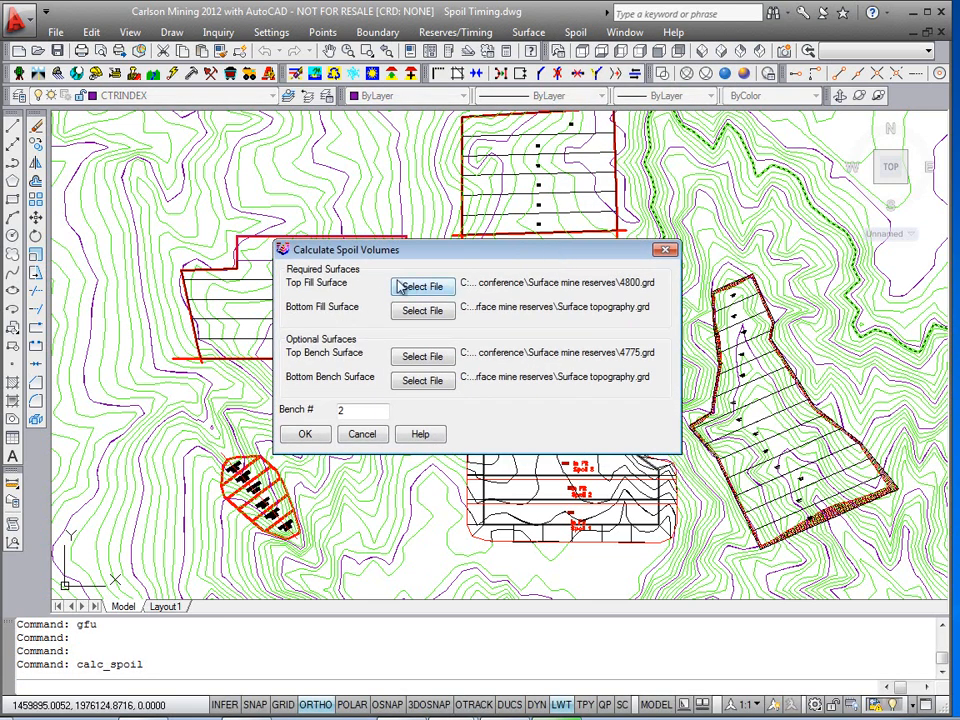
{"action": "mouse_move", "coordinate": [372, 292]}
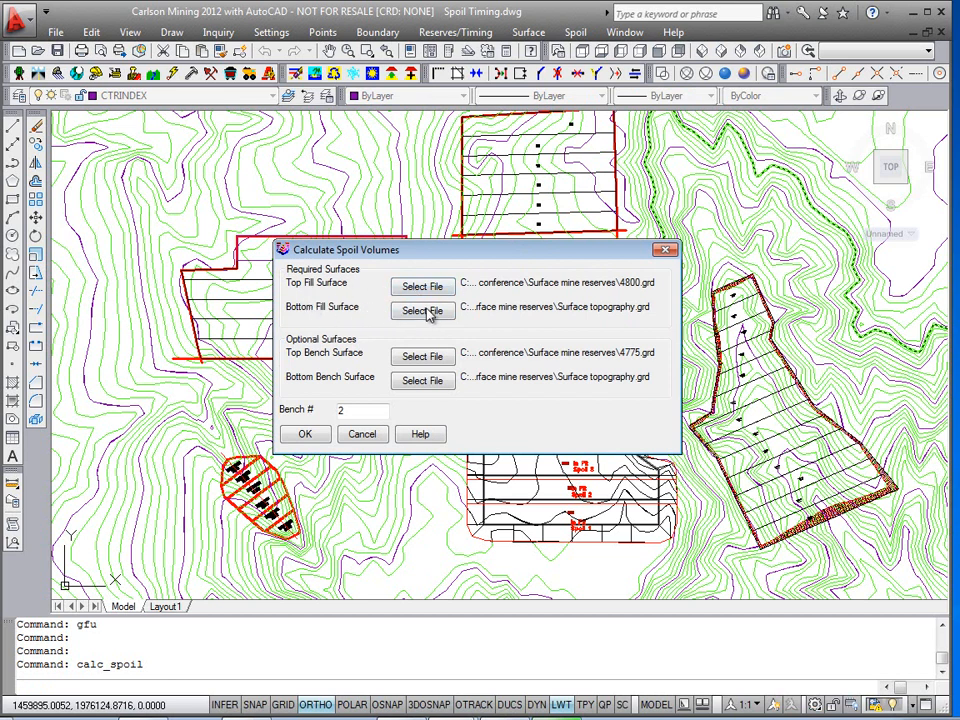
{"action": "mouse_move", "coordinate": [556, 296]}
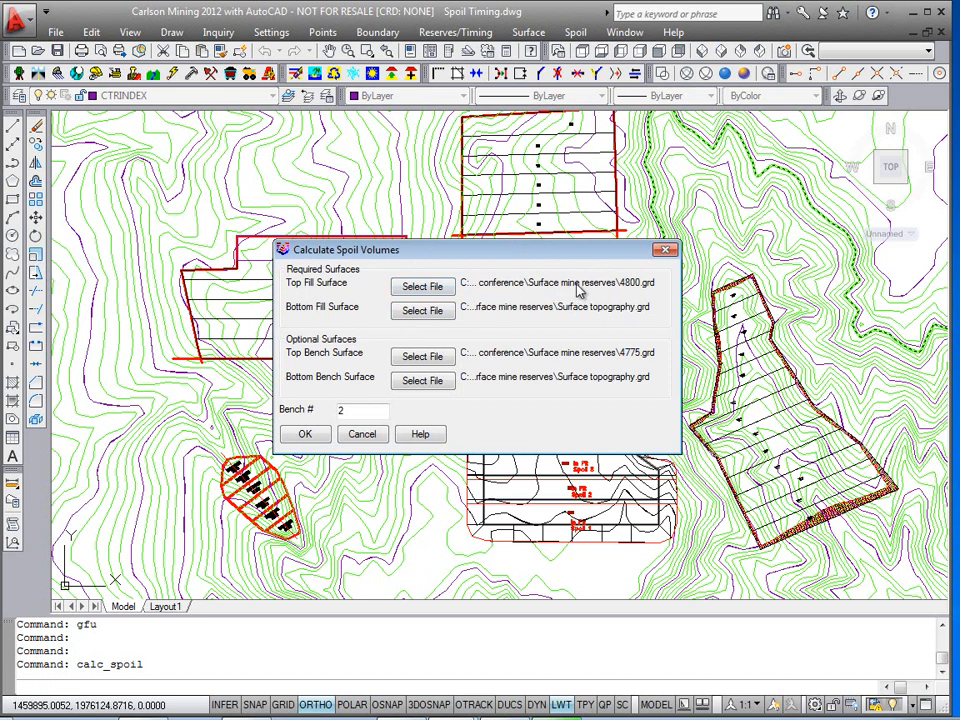
{"action": "mouse_move", "coordinate": [344, 318]}
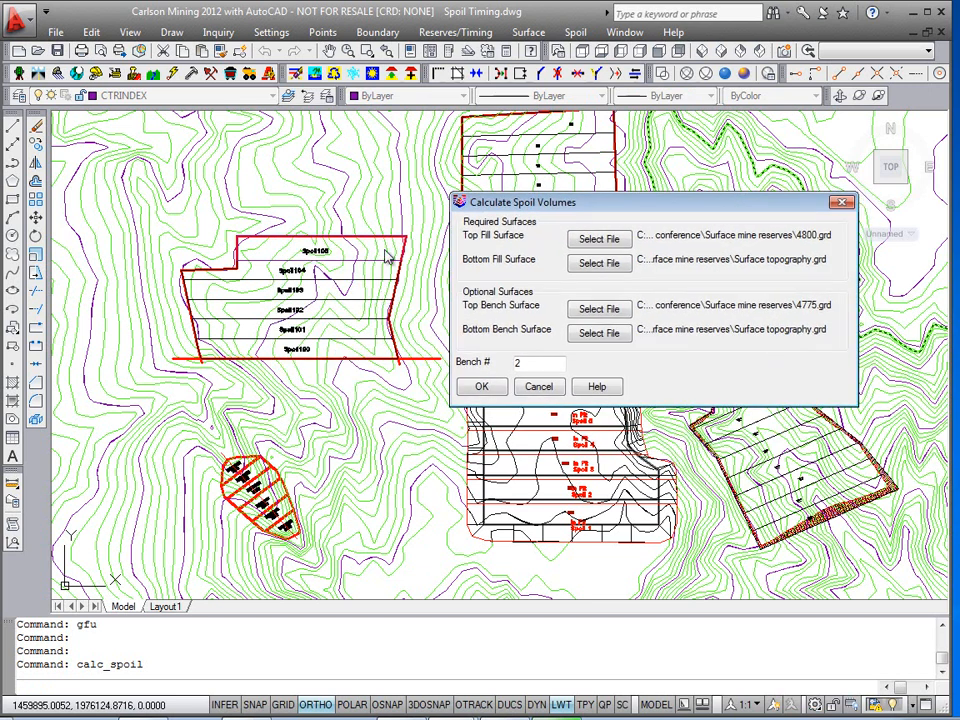
{"action": "mouse_move", "coordinate": [368, 364]}
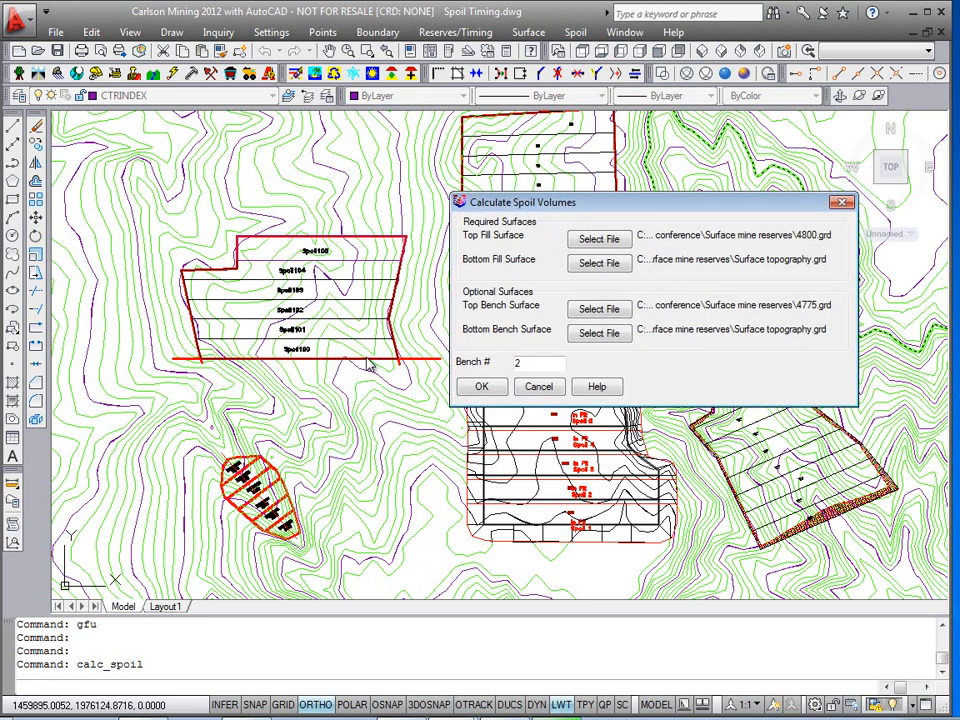
{"action": "mouse_move", "coordinate": [650, 276]}
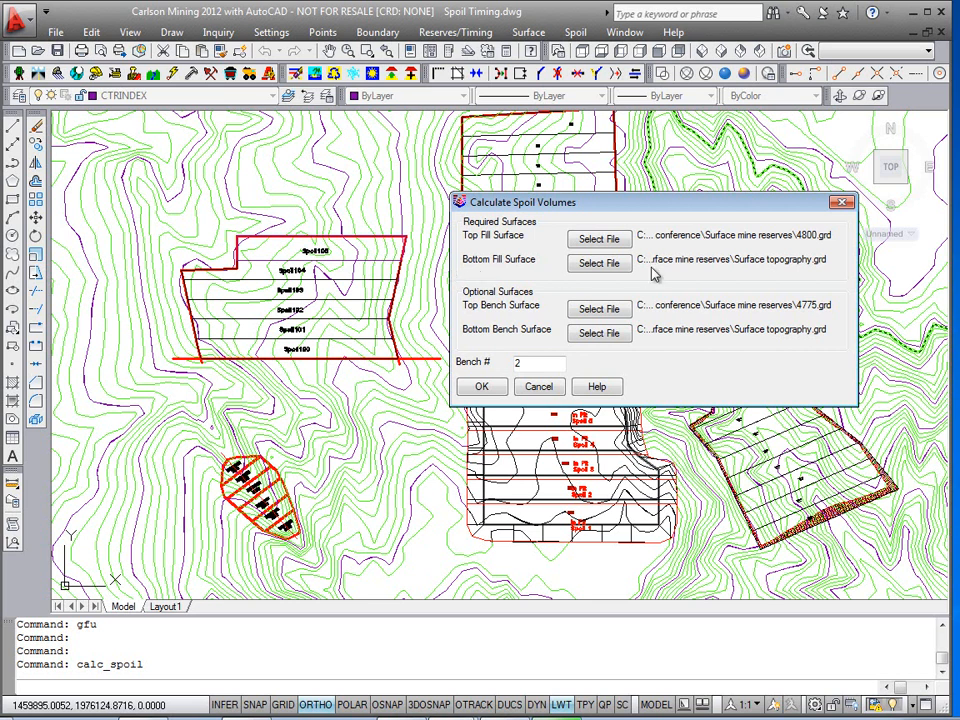
- Open the file chooser for the Bottom Fill Surface grid, previewing Surface Topography
{"action": "left_click", "coordinate": [600, 264]}
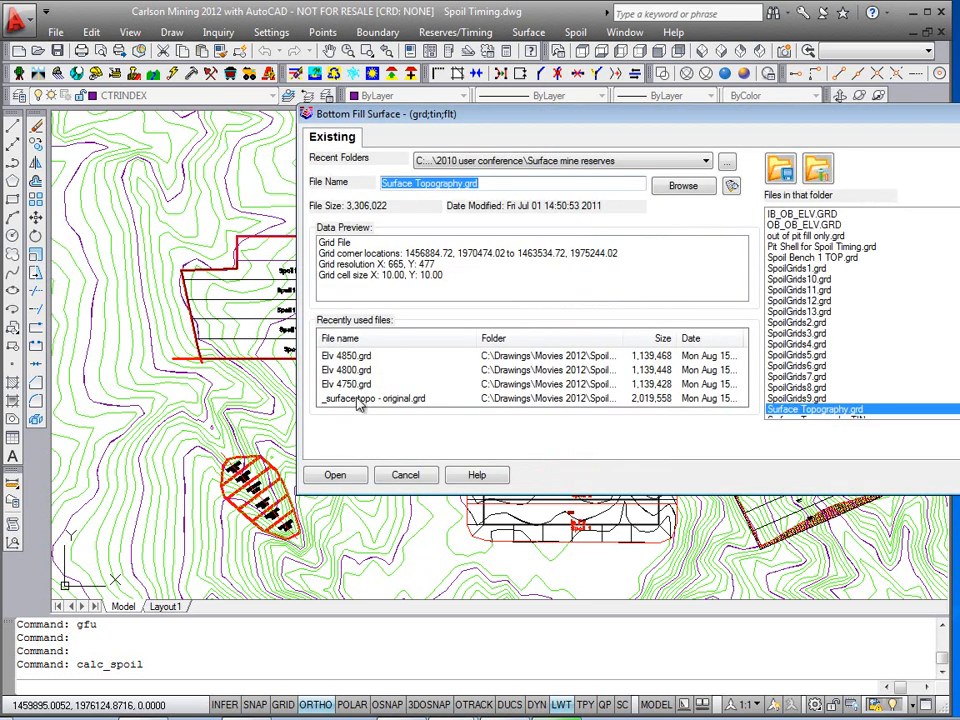
- Set Bottom Fill to the original surface topo grid and Top Fill to Elv 4850.grd
{"action": "left_click", "coordinate": [336, 474]}
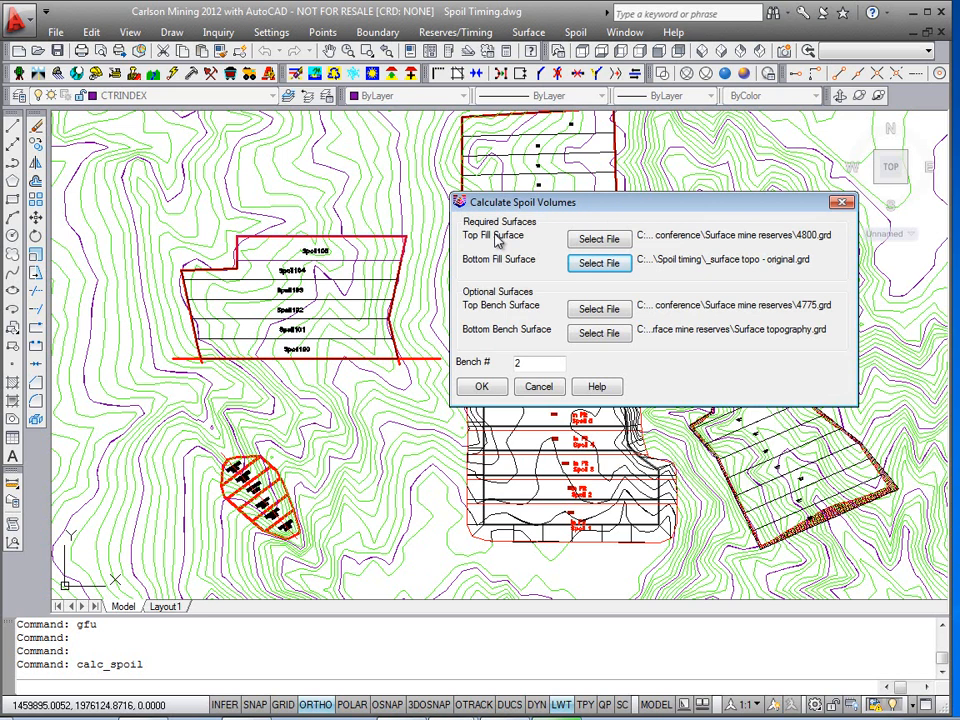
{"action": "left_click", "coordinate": [600, 238]}
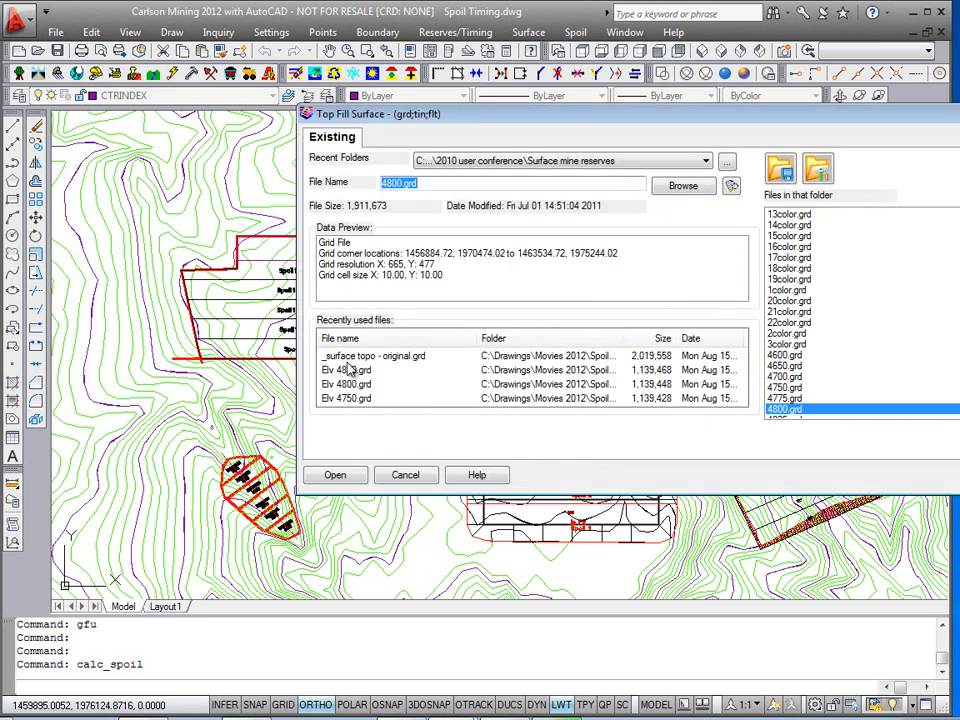
{"action": "mouse_move", "coordinate": [808, 162]}
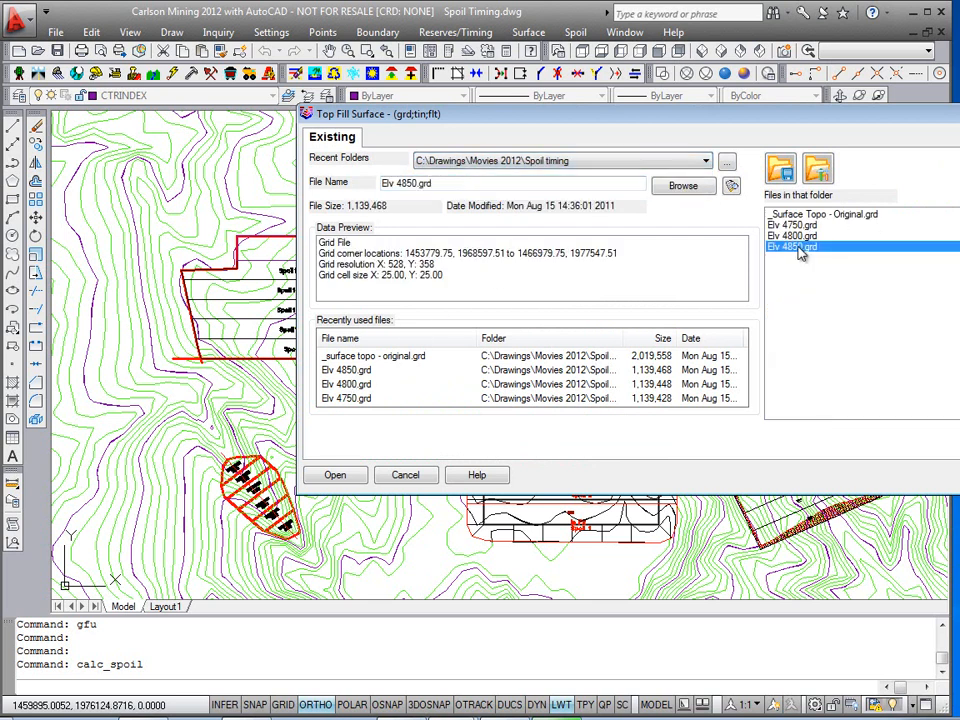
{"action": "left_click", "coordinate": [336, 474]}
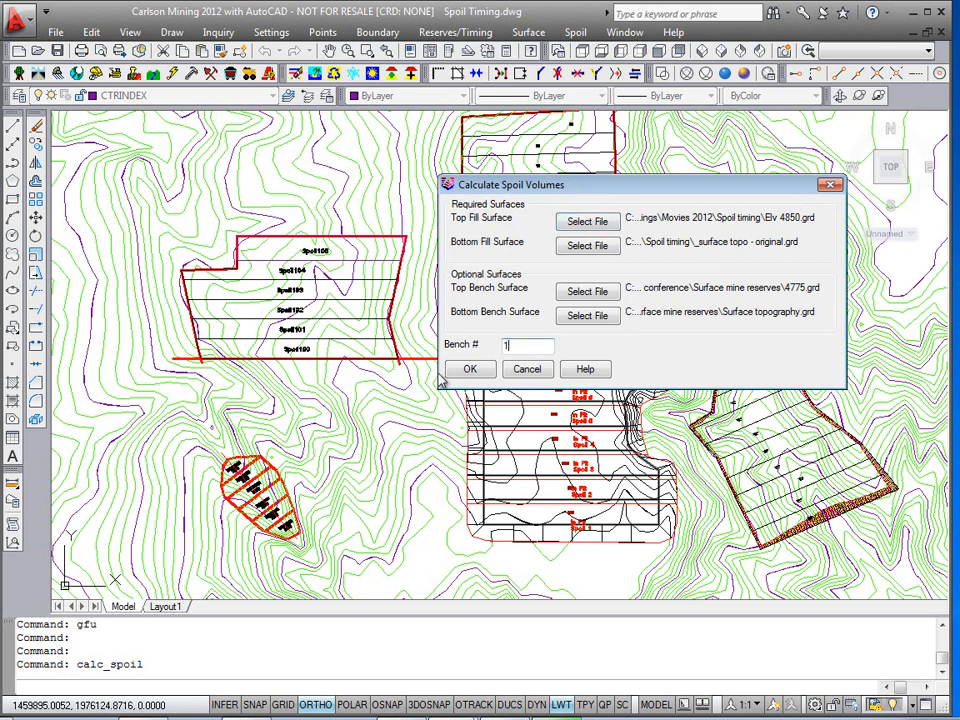
{"action": "mouse_move", "coordinate": [700, 350]}
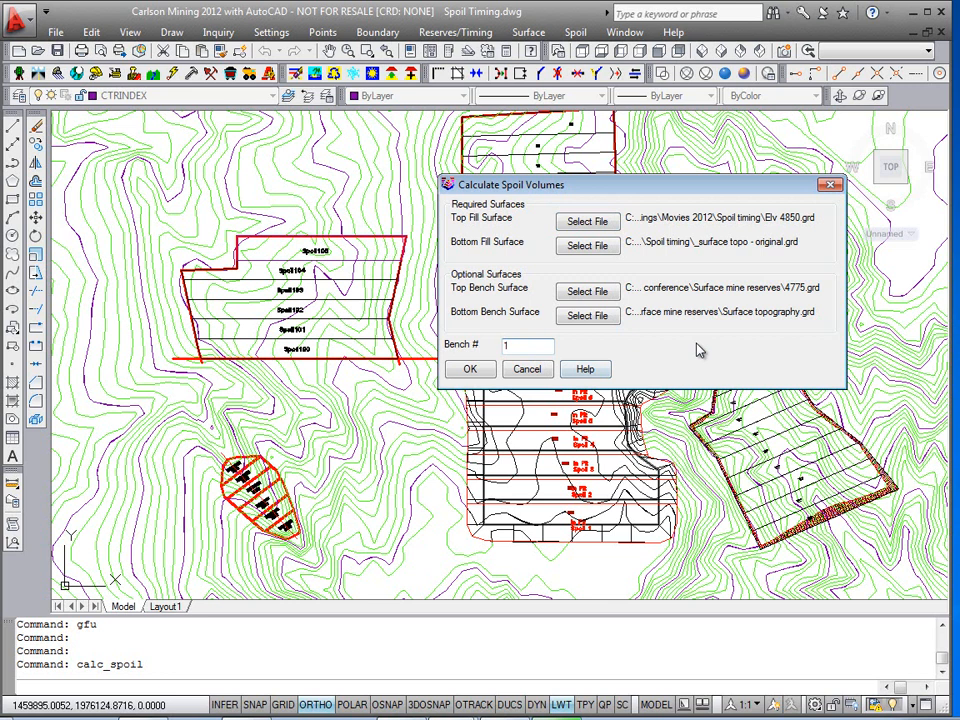
{"action": "left_click", "coordinate": [528, 344]}
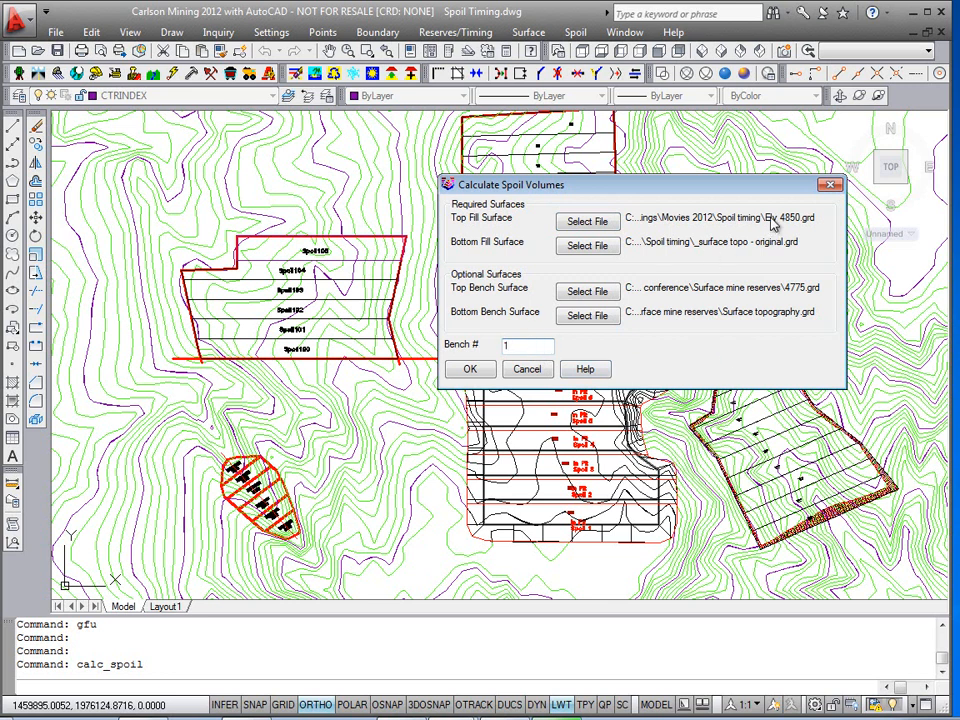
- Set Top Bench to Elv 4850.grd and Bottom Bench to Elv 4800.grd for bench 1
{"action": "left_click", "coordinate": [588, 292]}
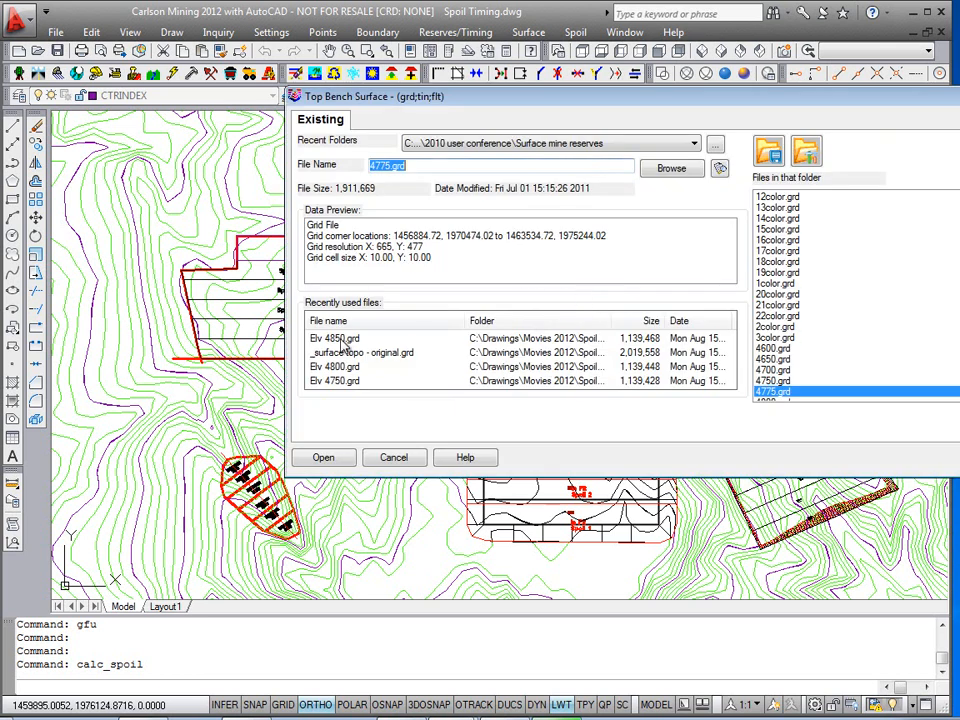
{"action": "left_click", "coordinate": [324, 456]}
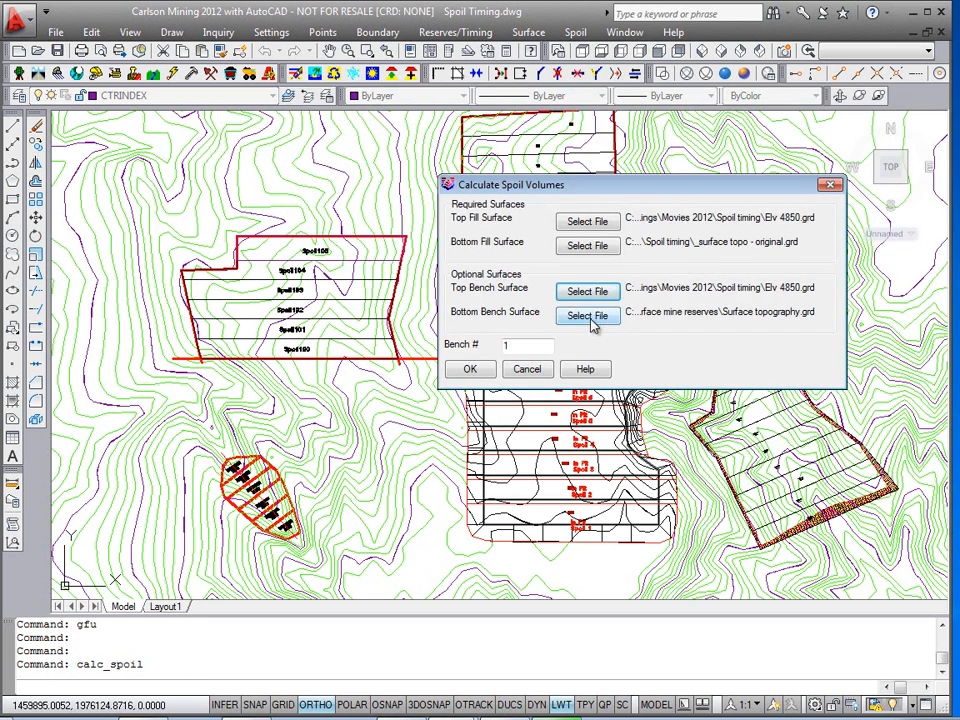
{"action": "left_click", "coordinate": [588, 316]}
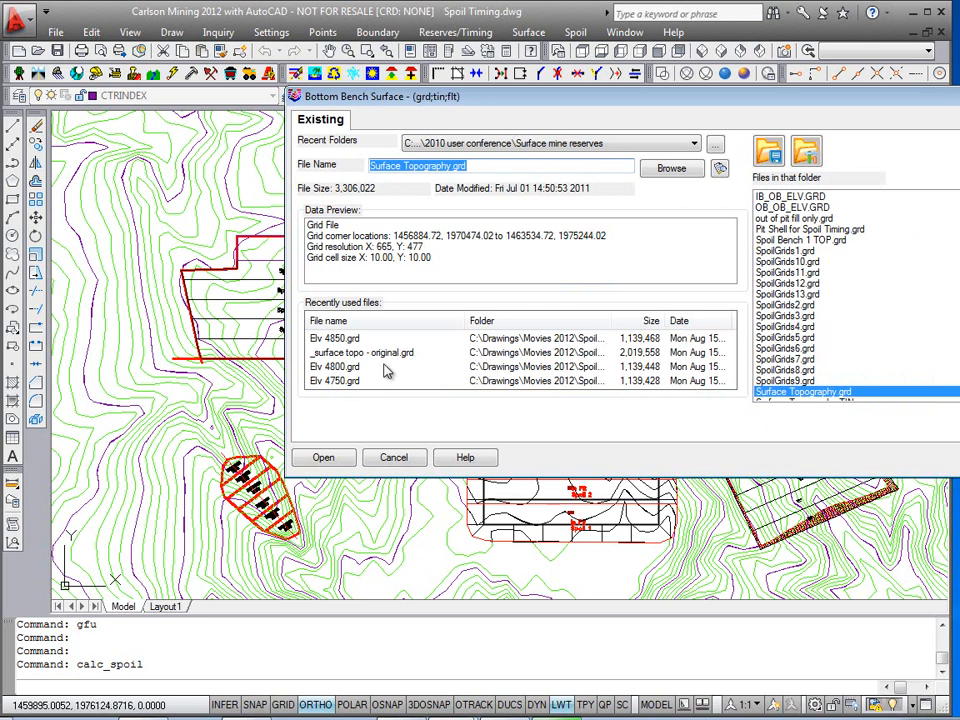
{"action": "left_click", "coordinate": [324, 456]}
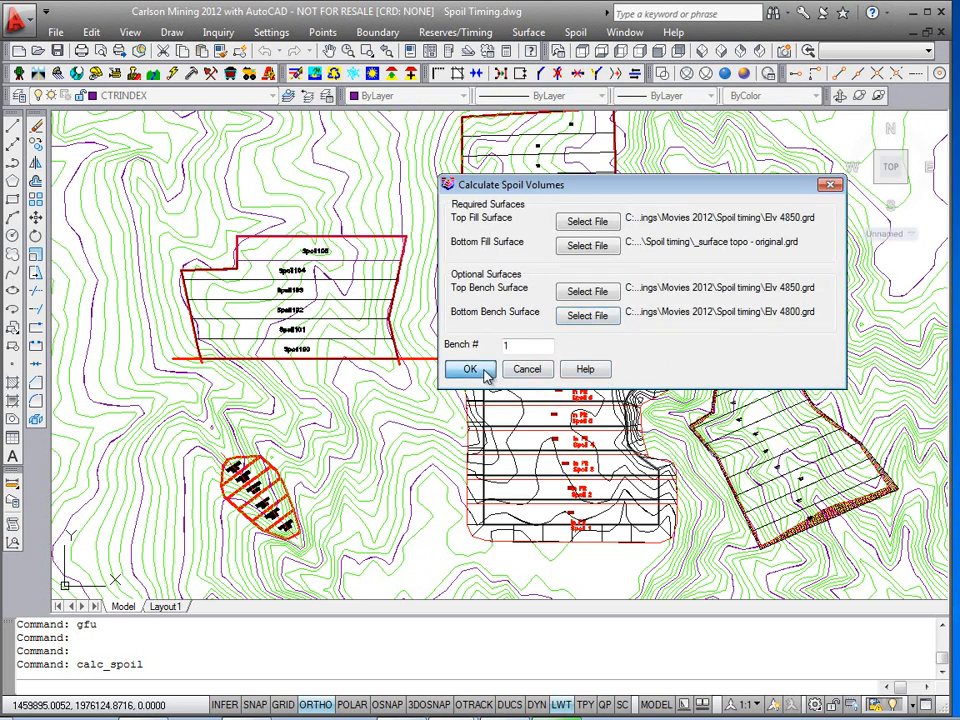
- Process the stepped pit's spoil polylines and display the bench 1 report with all fields added
{"action": "left_click", "coordinate": [468, 368]}
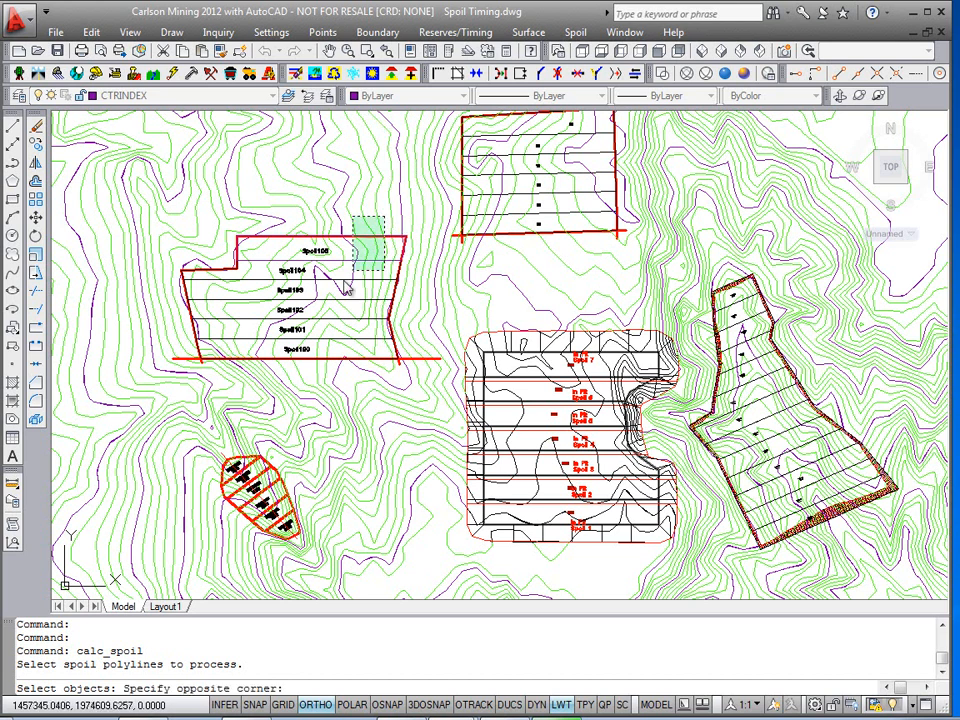
{"action": "left_click", "coordinate": [344, 290]}
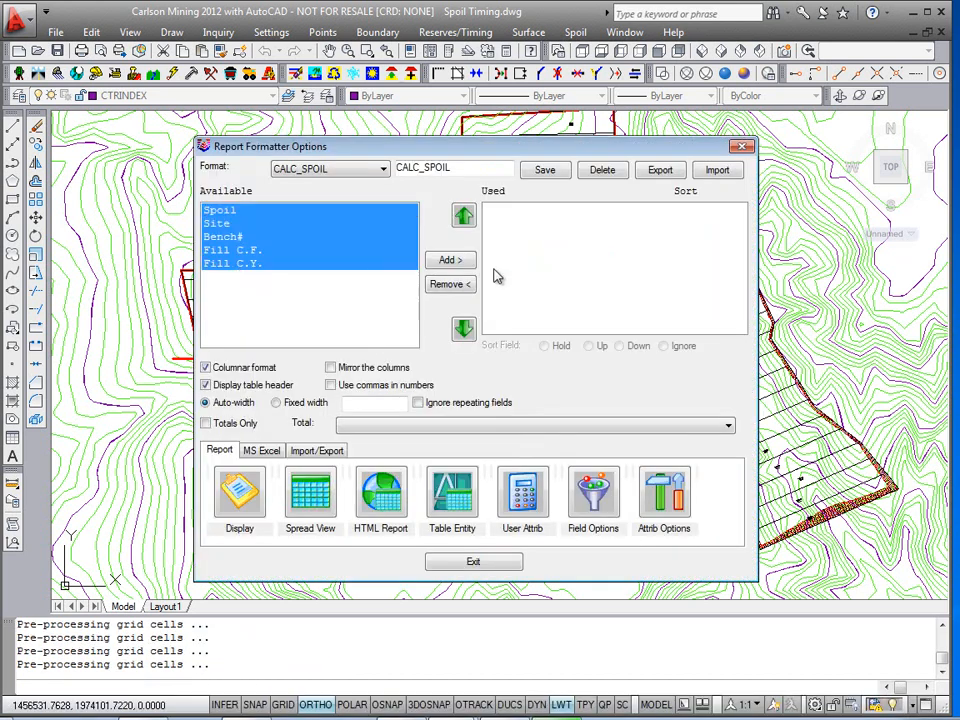
{"action": "left_click", "coordinate": [450, 260]}
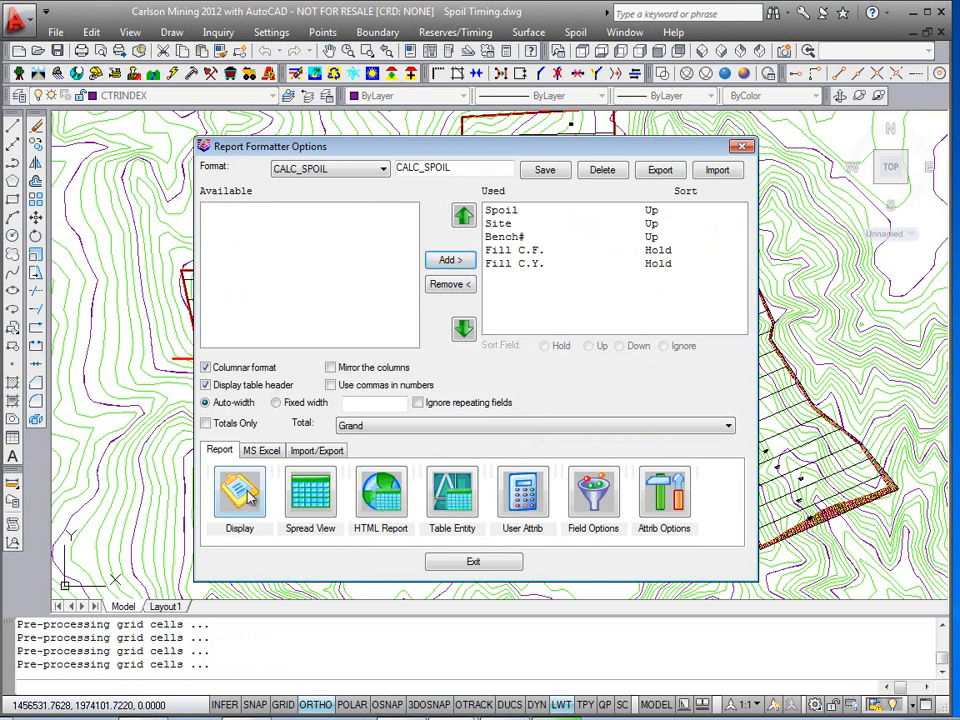
{"action": "left_click", "coordinate": [238, 496]}
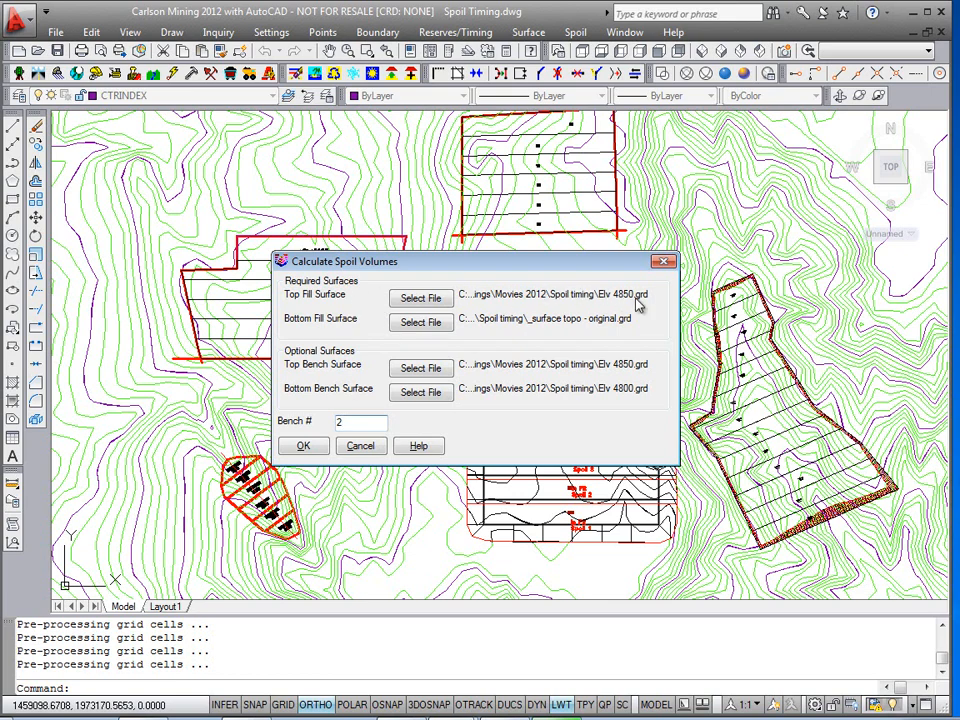
{"action": "mouse_move", "coordinate": [408, 364]}
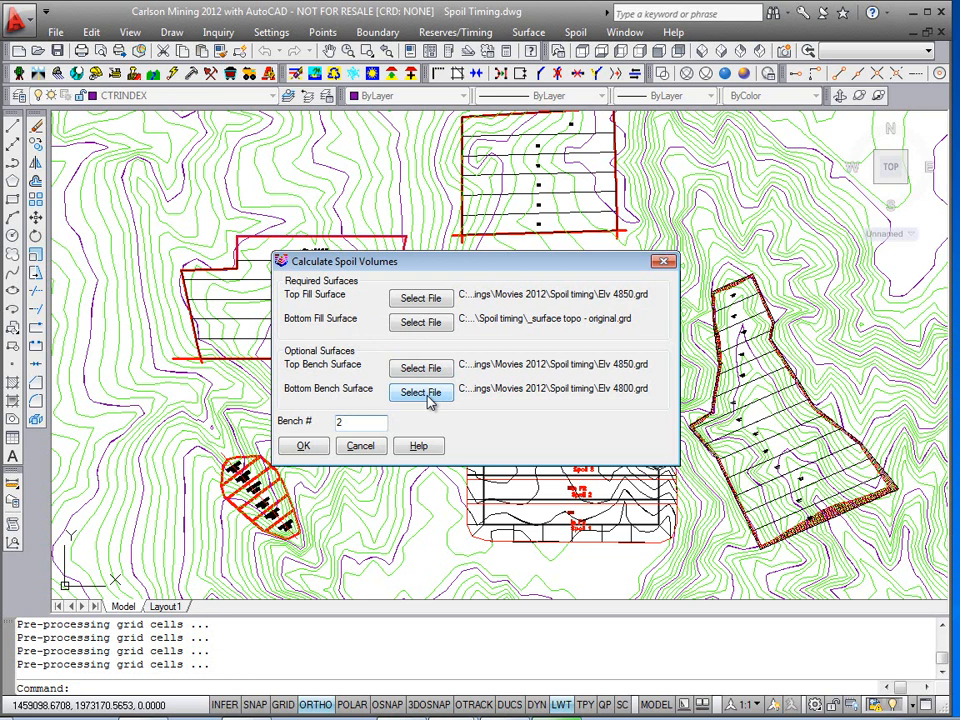
{"action": "mouse_move", "coordinate": [420, 368]}
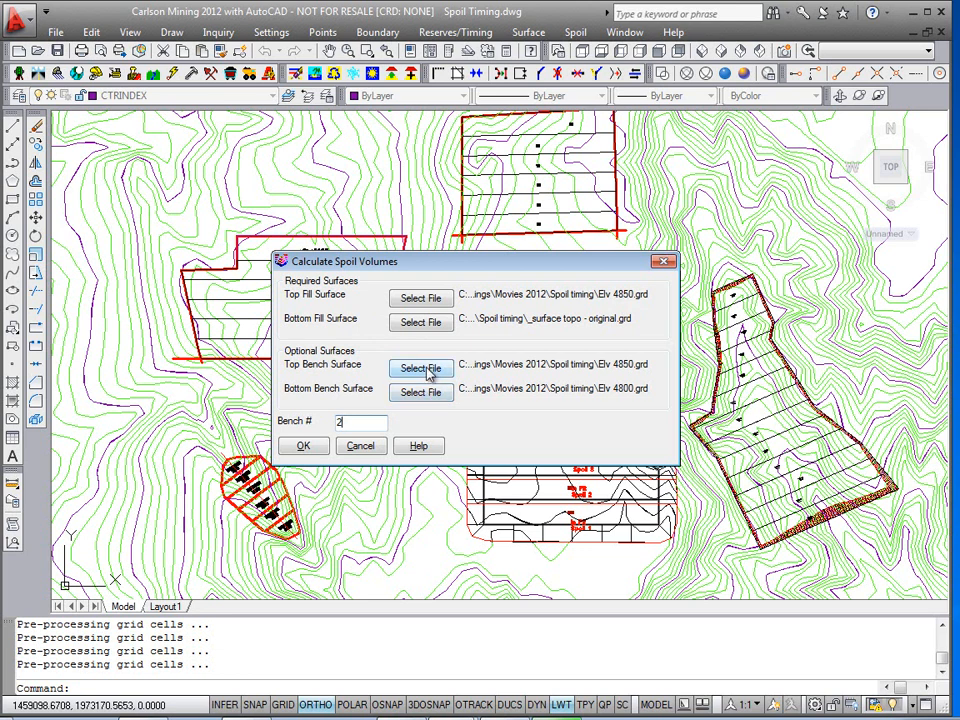
- Set Top Bench to Elv 4800.grd and Bottom Bench to the original topo grid, then calculate bench 2
{"action": "left_click", "coordinate": [420, 368]}
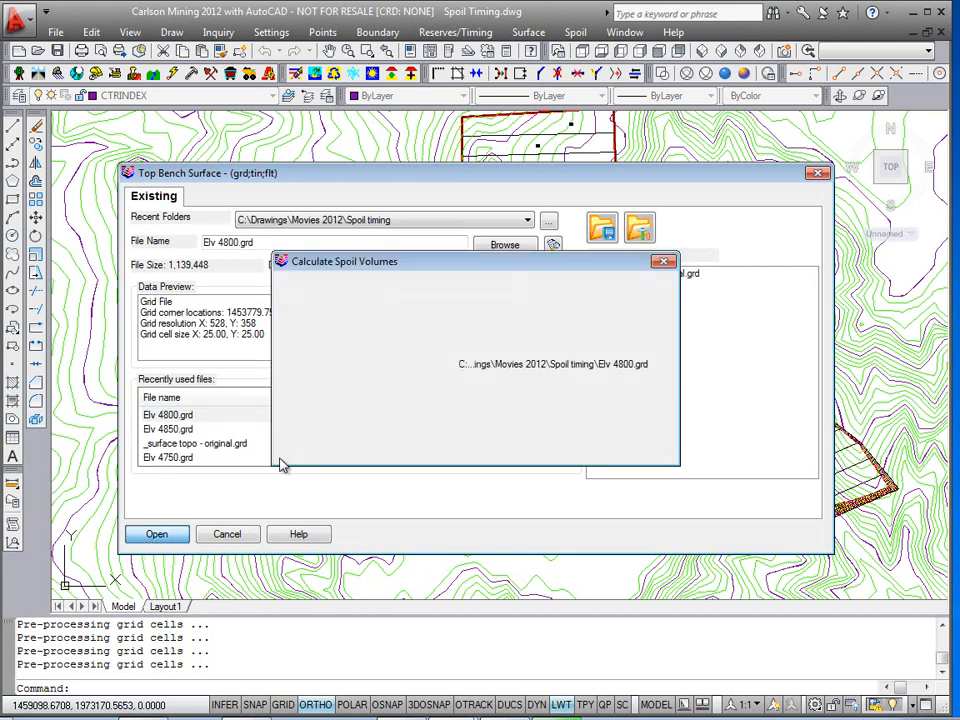
{"action": "left_click", "coordinate": [156, 532]}
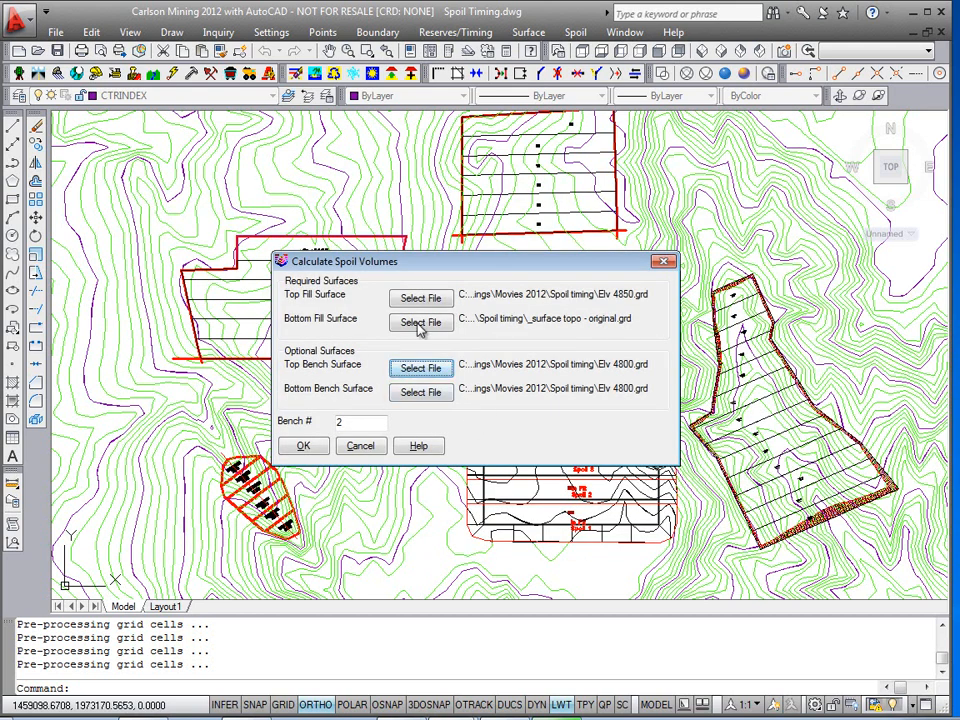
{"action": "left_click", "coordinate": [420, 390]}
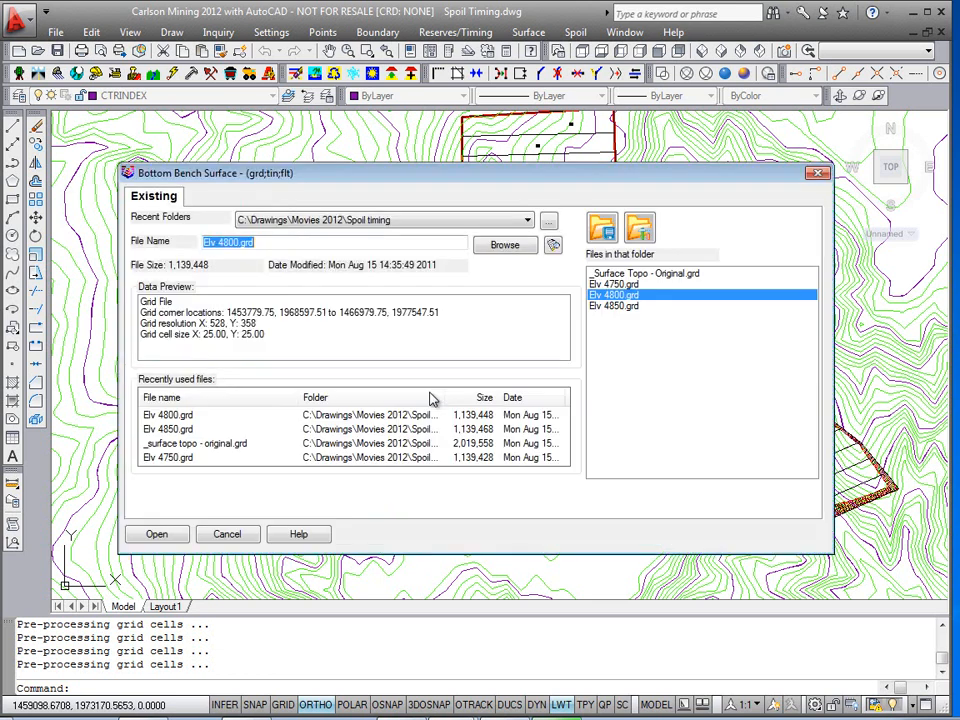
{"action": "left_click", "coordinate": [156, 532]}
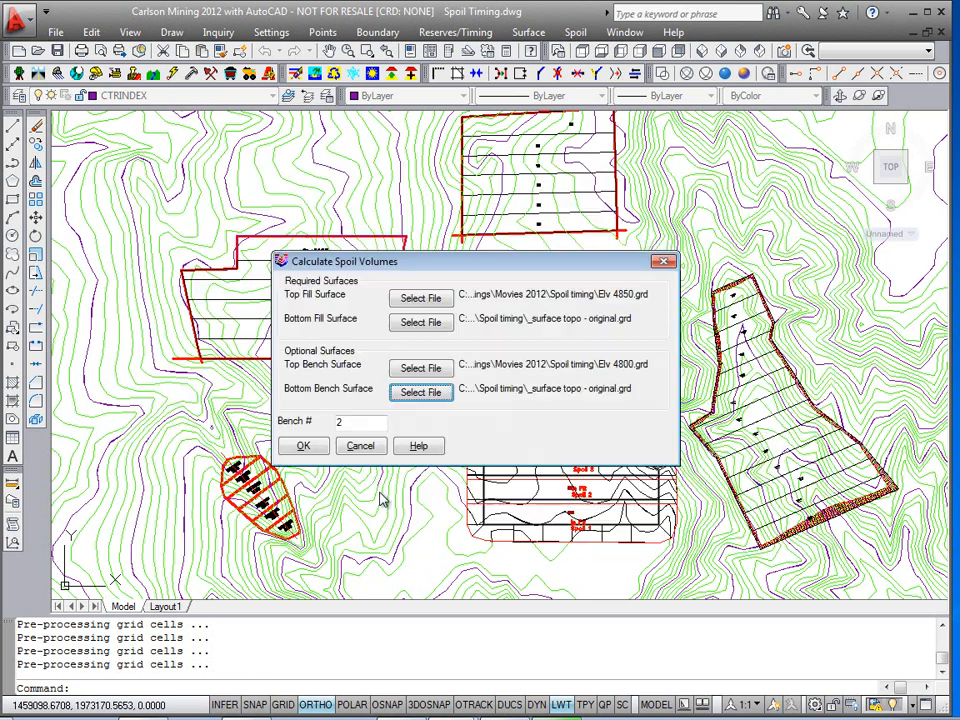
{"action": "left_click", "coordinate": [304, 444]}
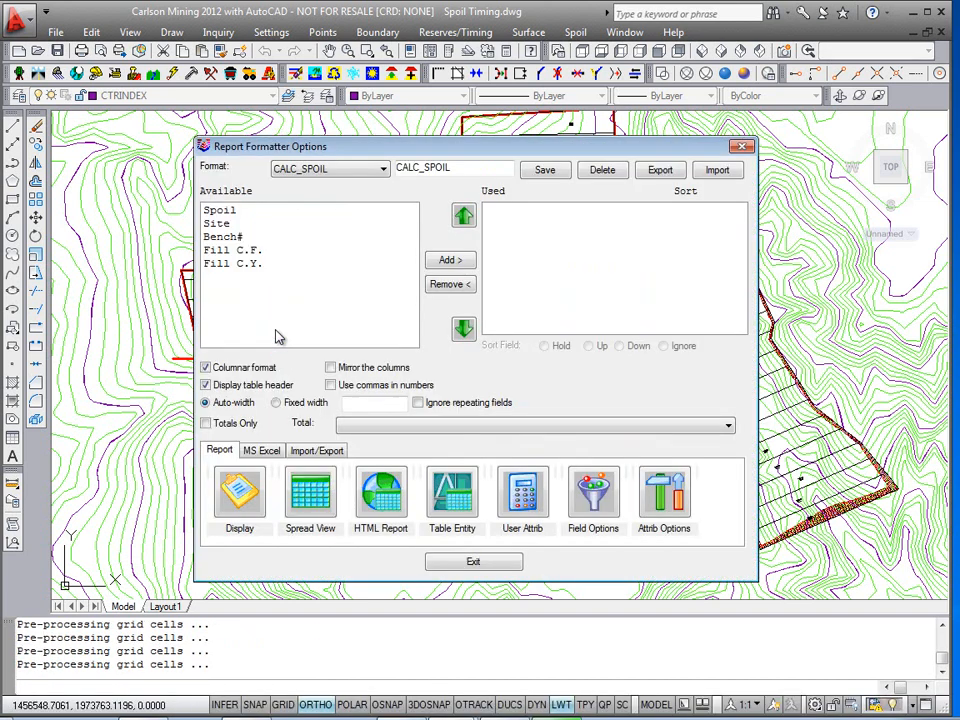
- Display the bench 2 report with all fields for the six SITE 2 spoils, then close it
{"action": "left_click", "coordinate": [450, 260]}
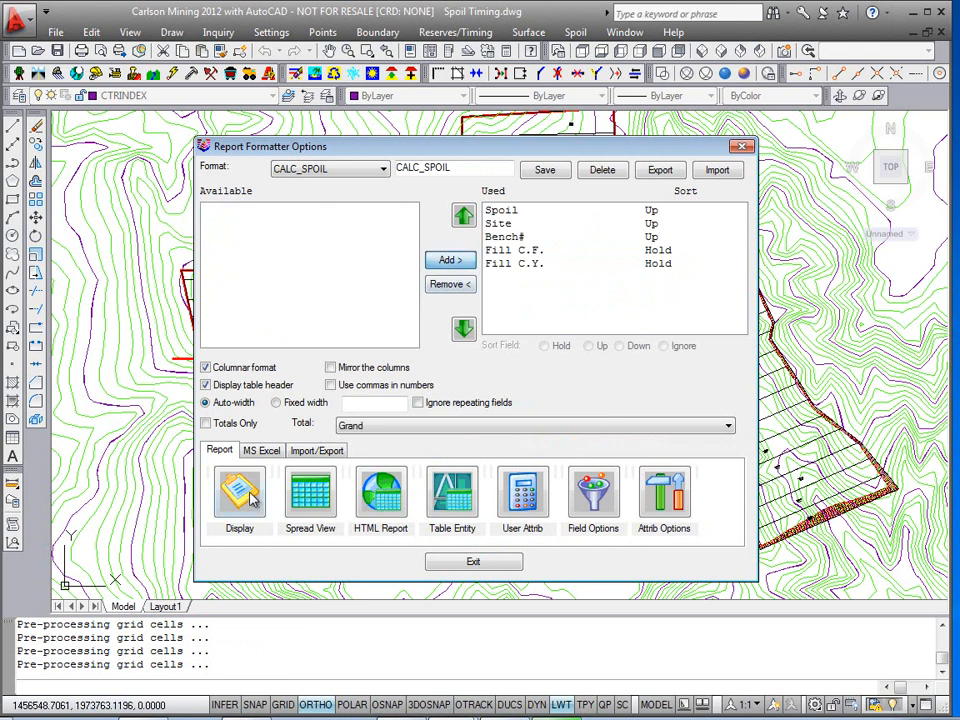
{"action": "left_click", "coordinate": [240, 496]}
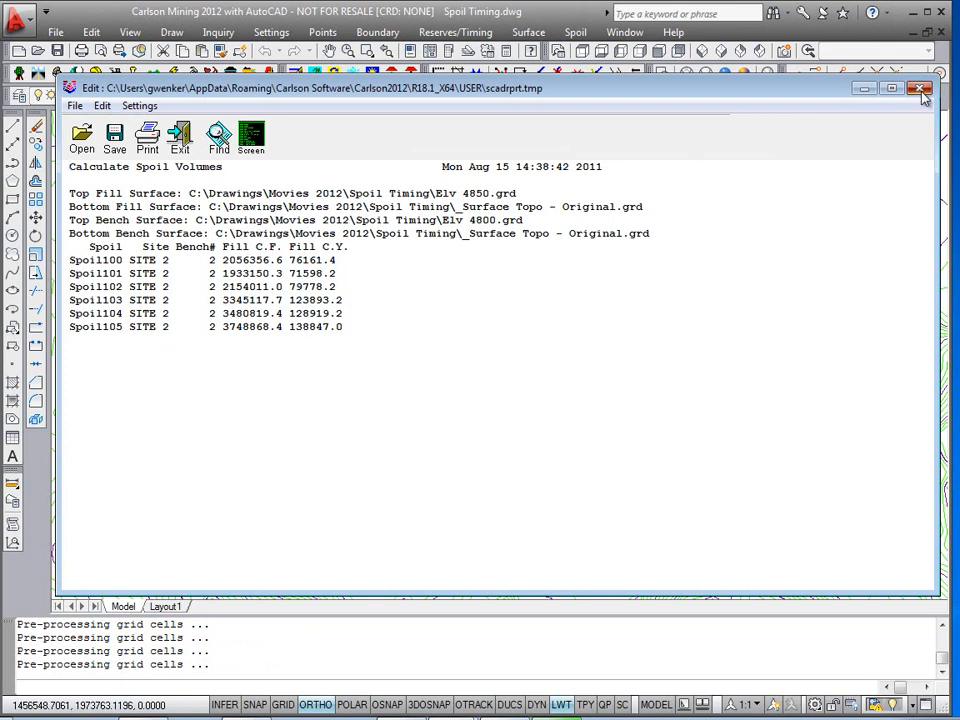
{"action": "left_click", "coordinate": [920, 88]}
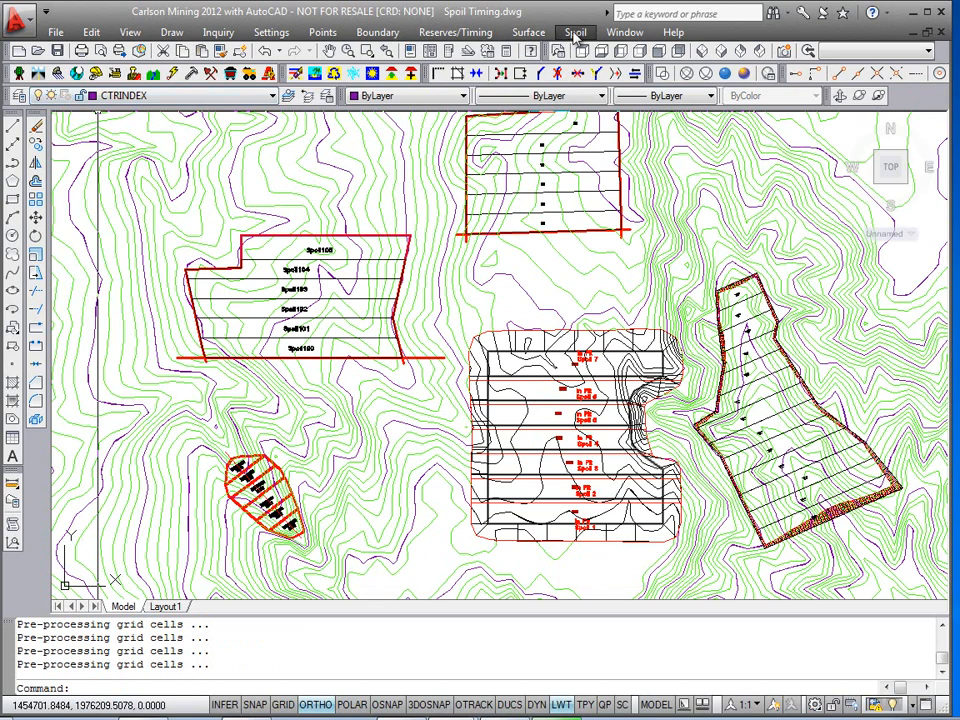
- Review bench 1 and bench 2 volumes per spoil, including Spoil100, in Edit Spoil Volumes, then close it
{"action": "left_click", "coordinate": [576, 32]}
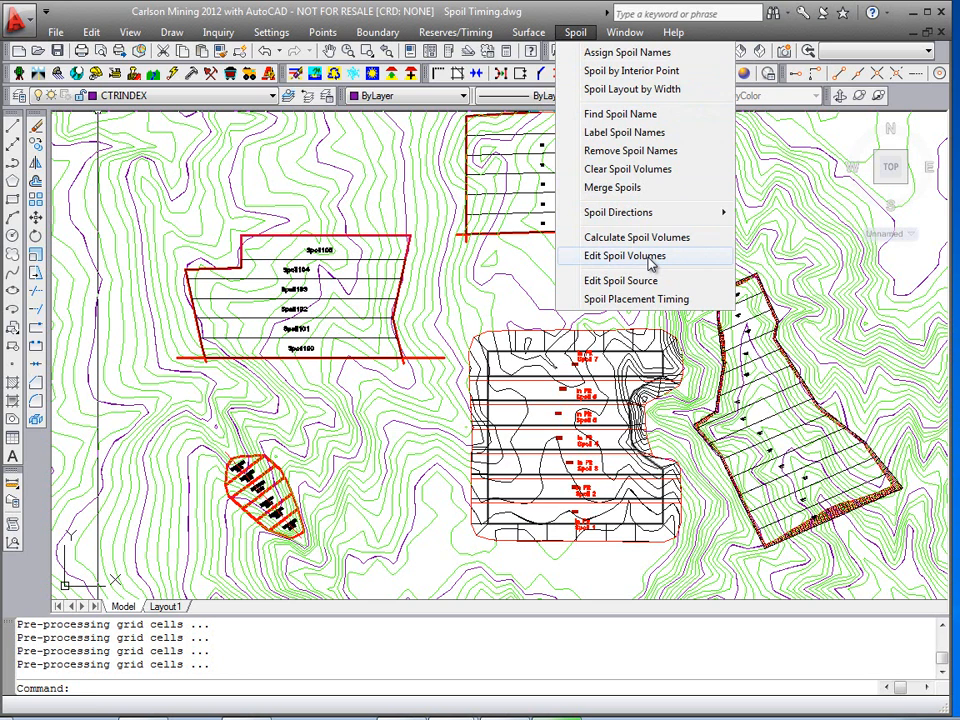
{"action": "left_click", "coordinate": [624, 256]}
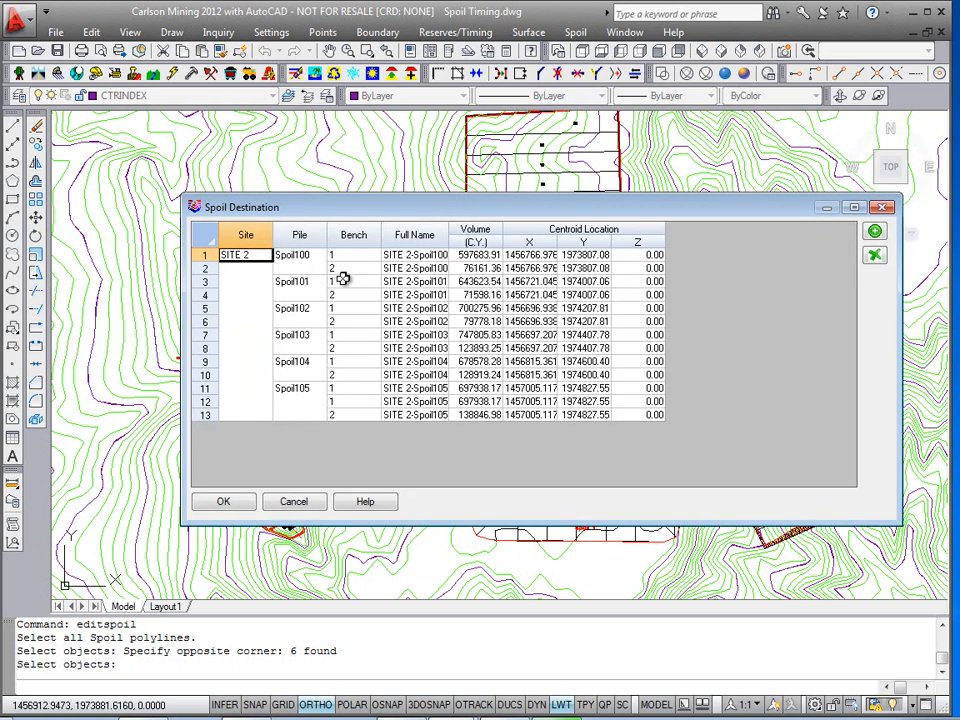
{"action": "left_click", "coordinate": [352, 256]}
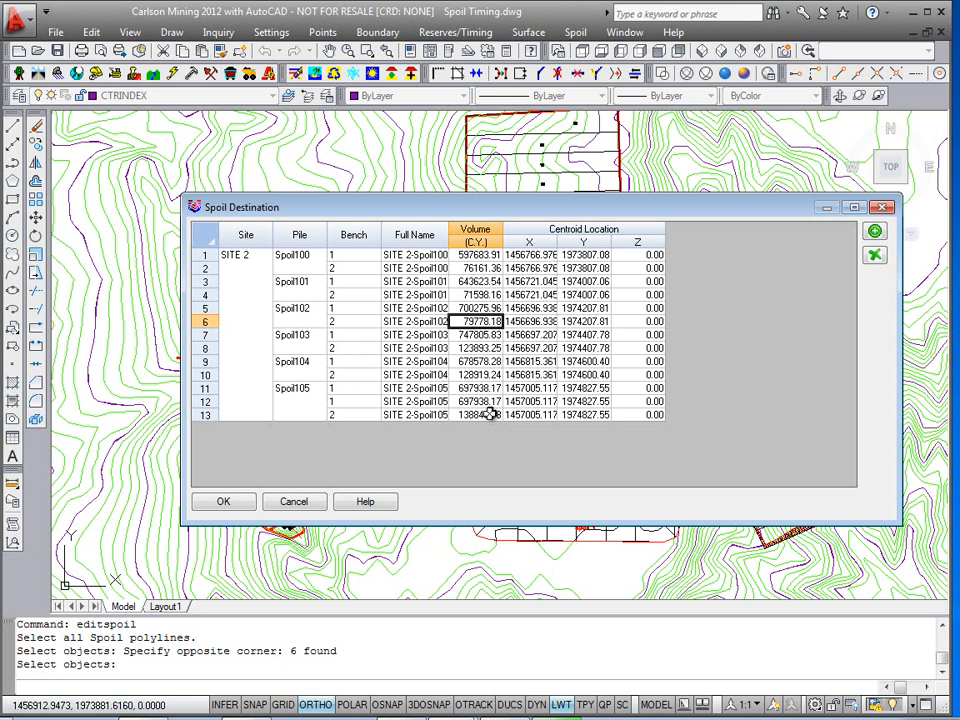
{"action": "left_click", "coordinate": [476, 254]}
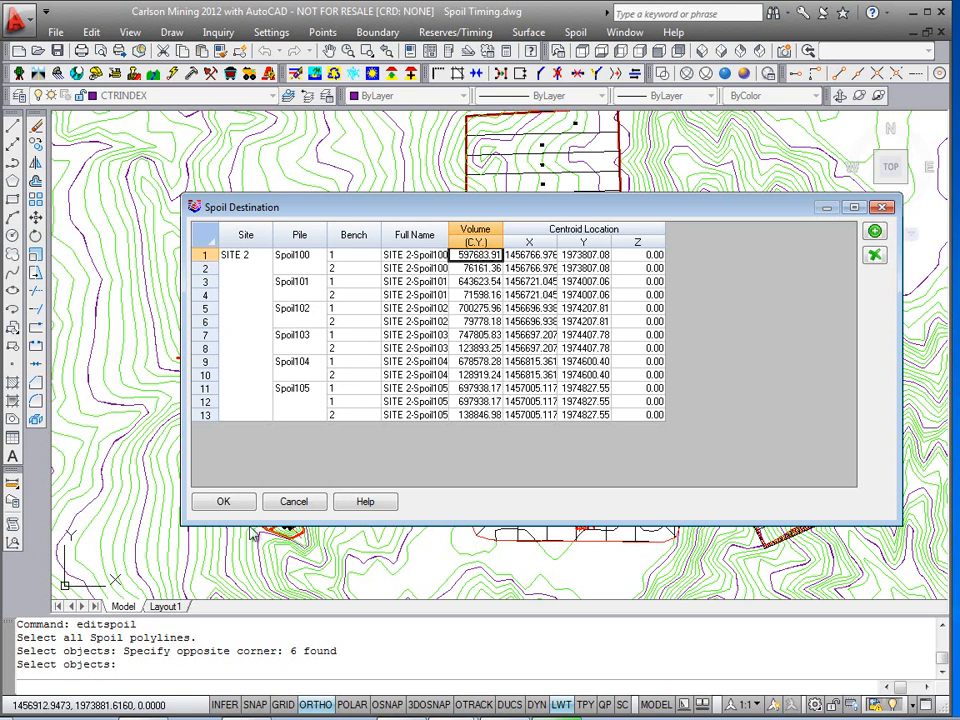
{"action": "left_click", "coordinate": [224, 500]}
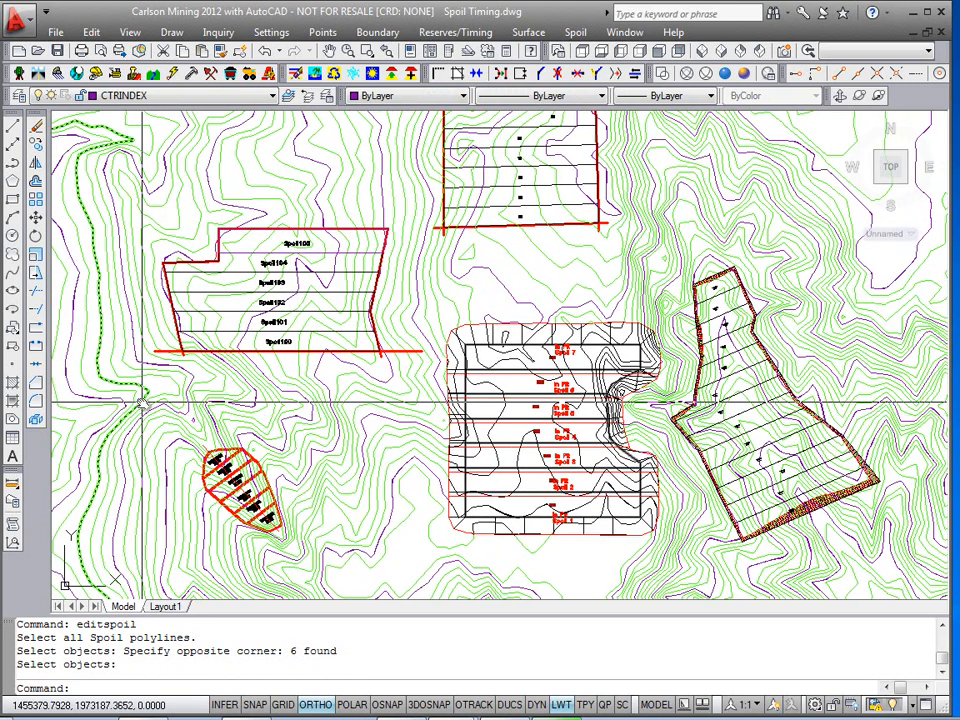
{"action": "mouse_move", "coordinate": [96, 384]}
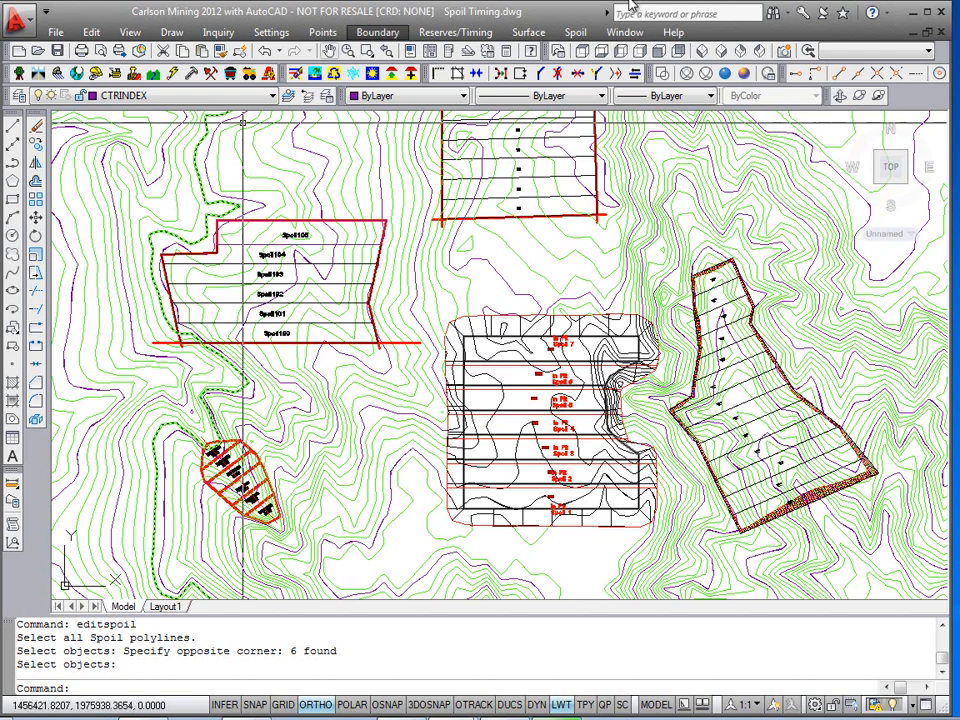
{"action": "left_click", "coordinate": [576, 32]}
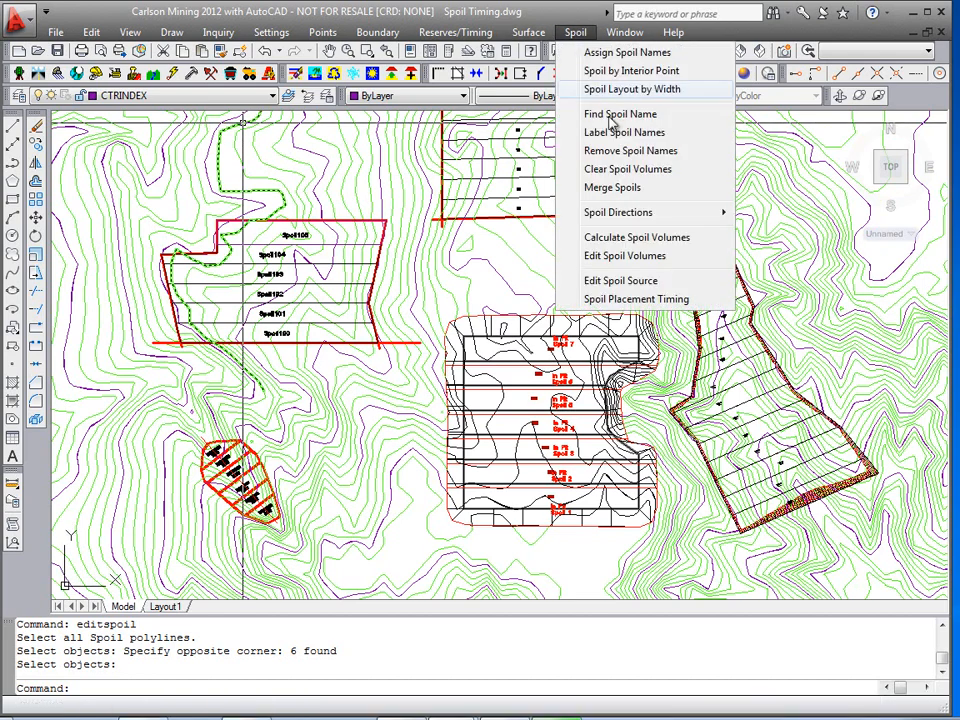
{"action": "mouse_move", "coordinate": [636, 236]}
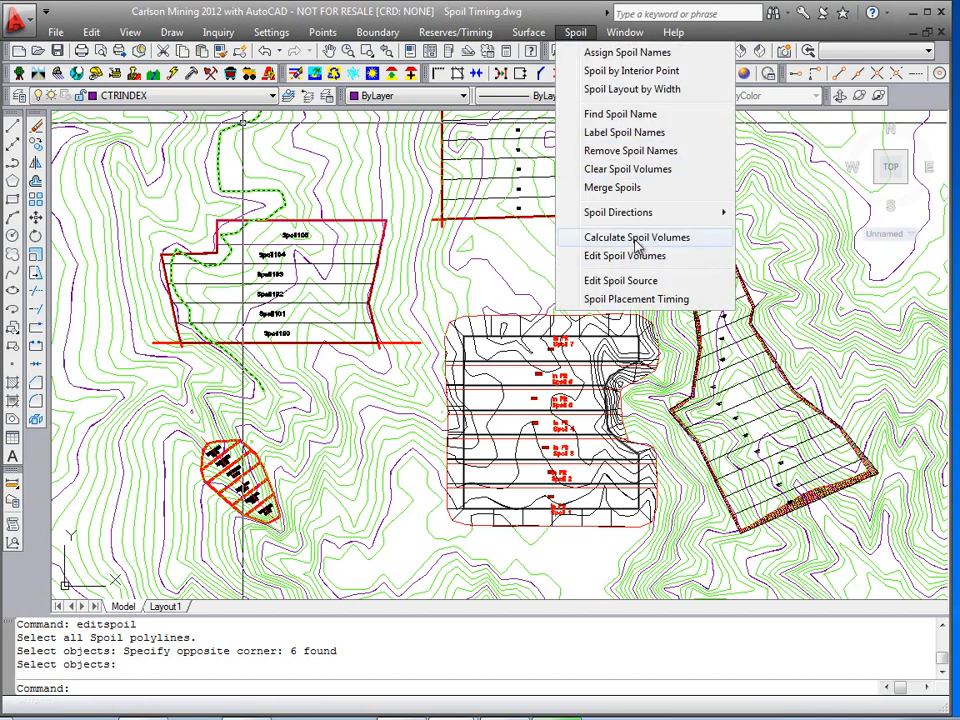
{"action": "mouse_move", "coordinate": [580, 246]}
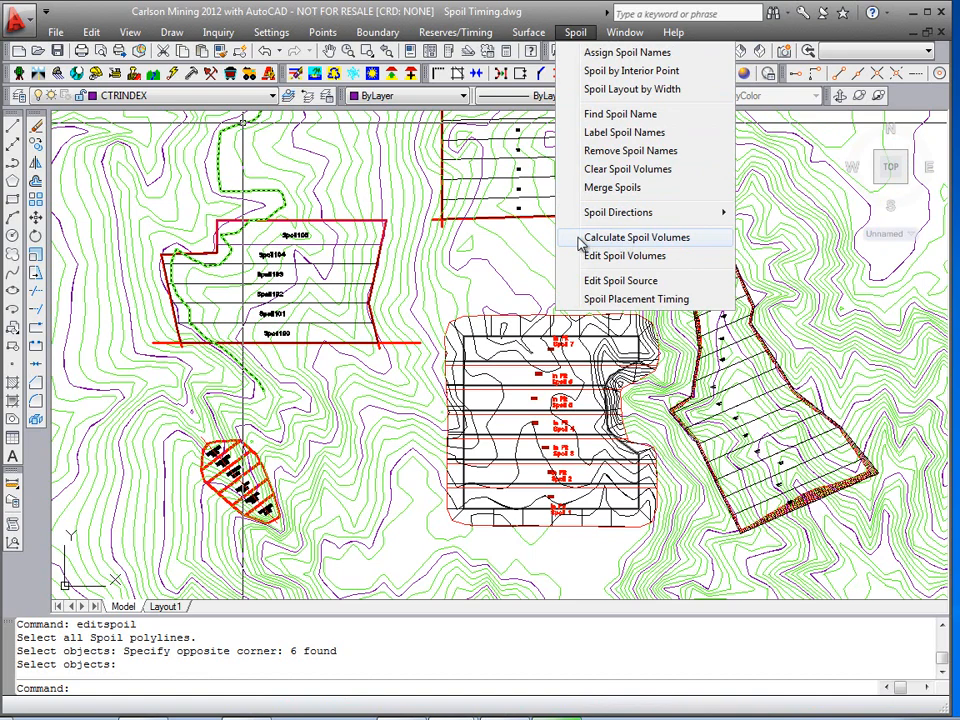
{"action": "mouse_move", "coordinate": [596, 296]}
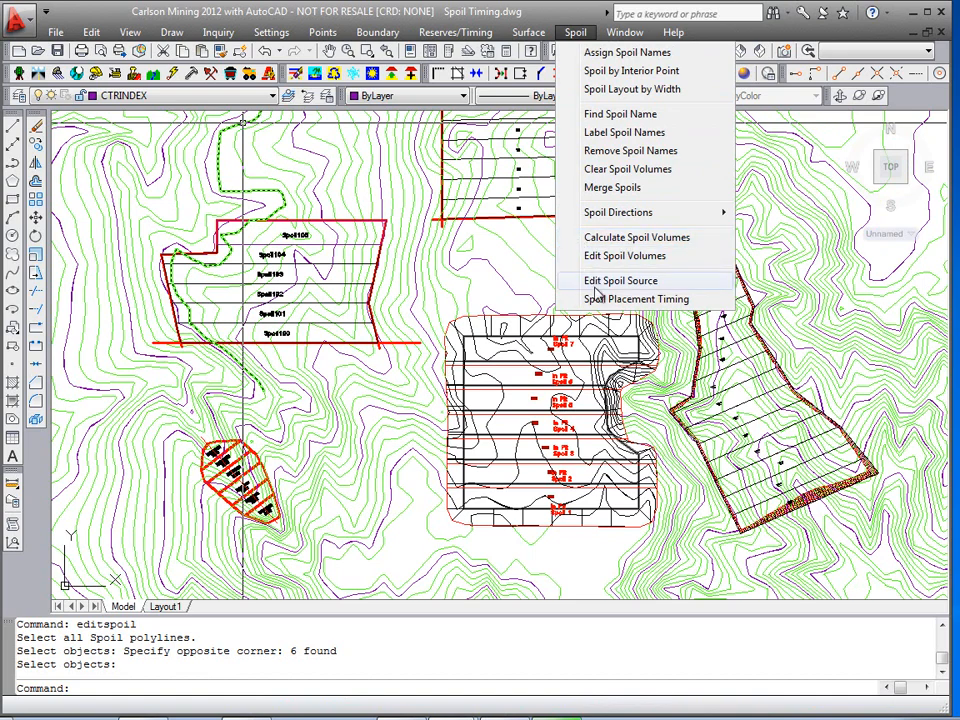